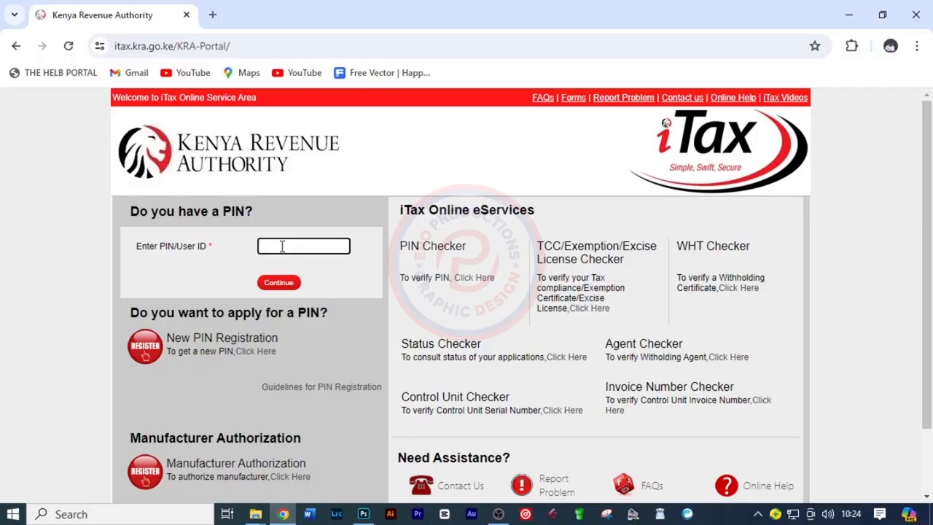
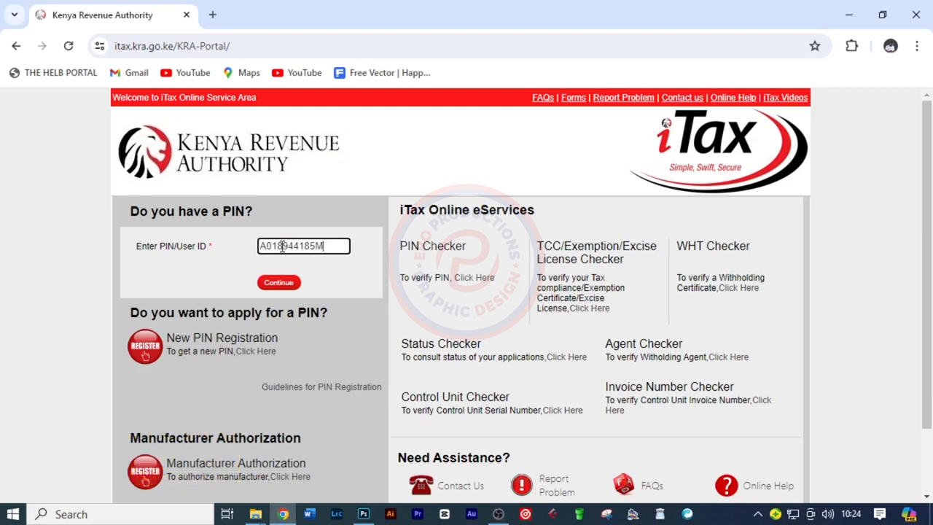
left_click(278, 282)
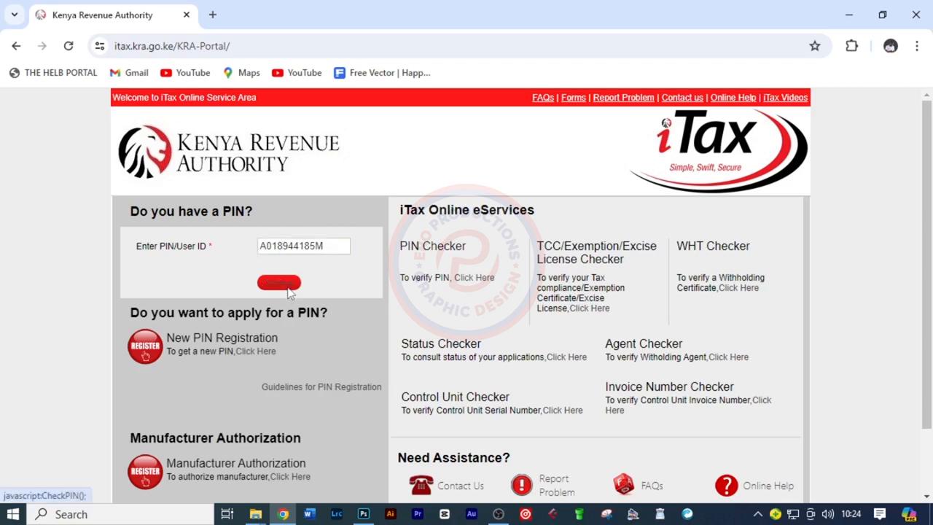
Enter the password, answer the security stamp sum with 9 and log in
left_click(278, 282)
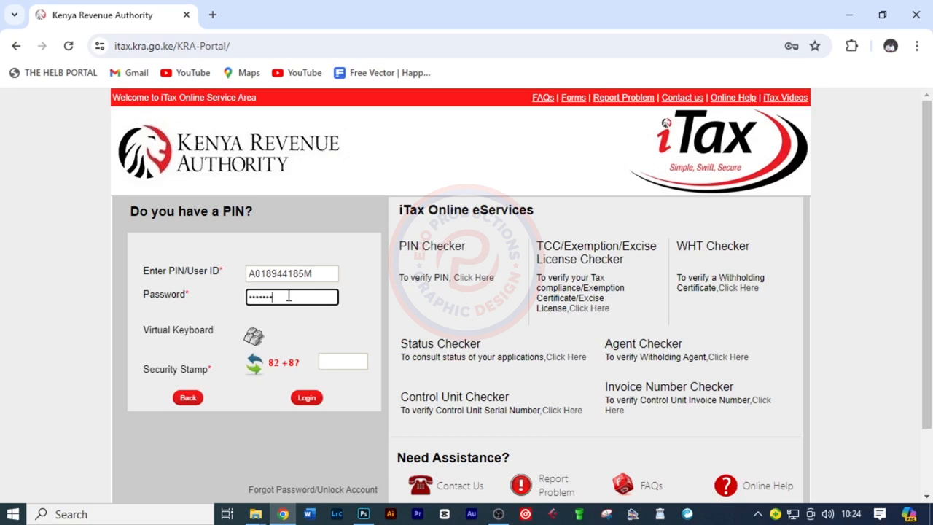
type("•")
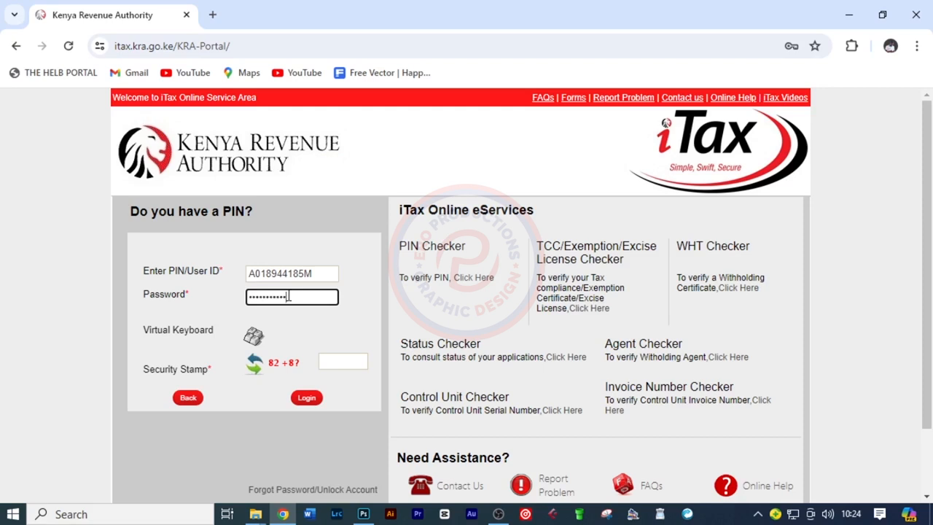
left_click(342, 361)
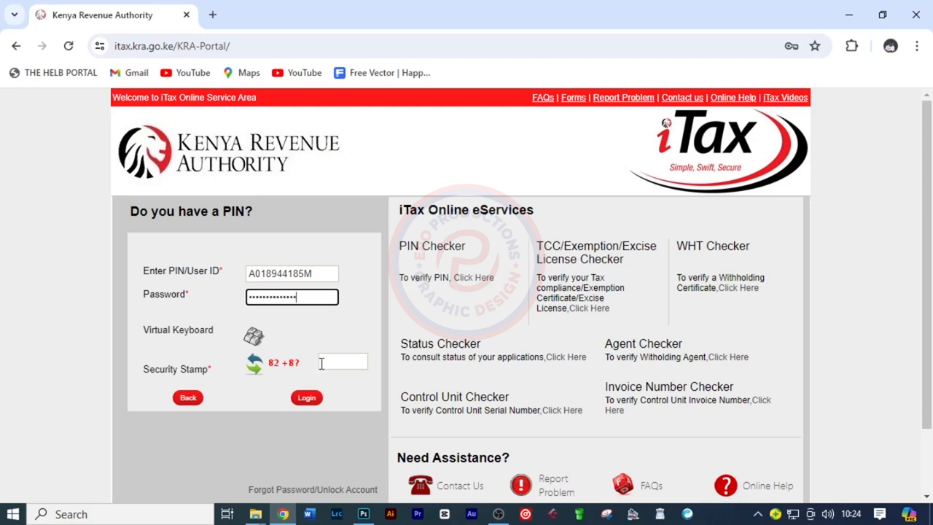
type("9")
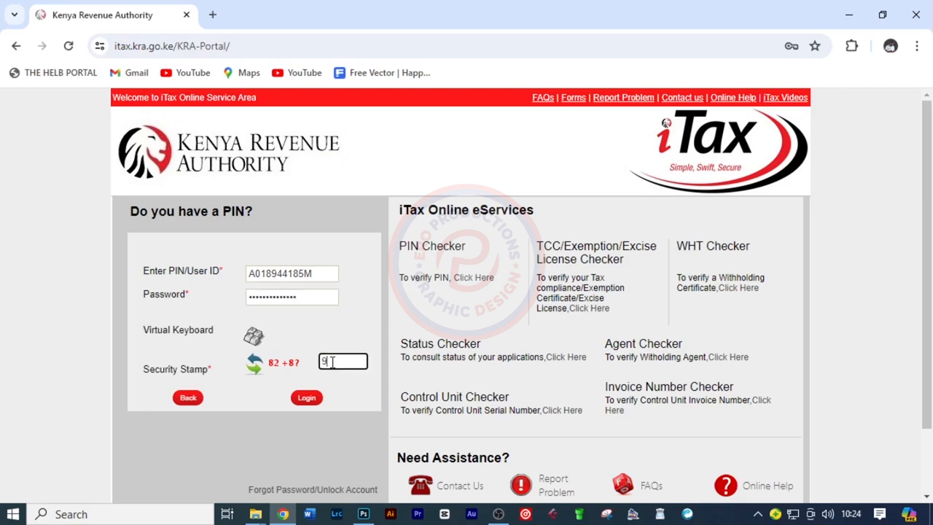
left_click(306, 396)
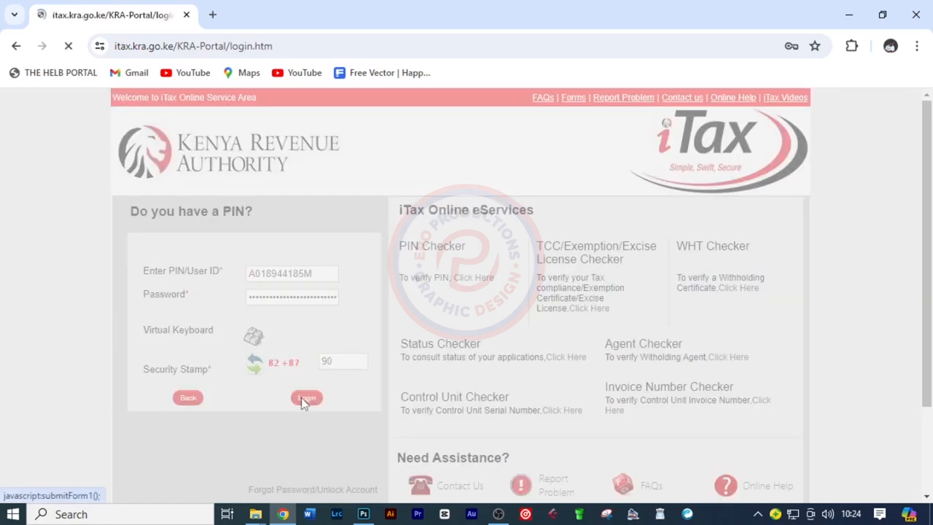
Start filing a new return from the Returns menu after login
left_click(306, 397)
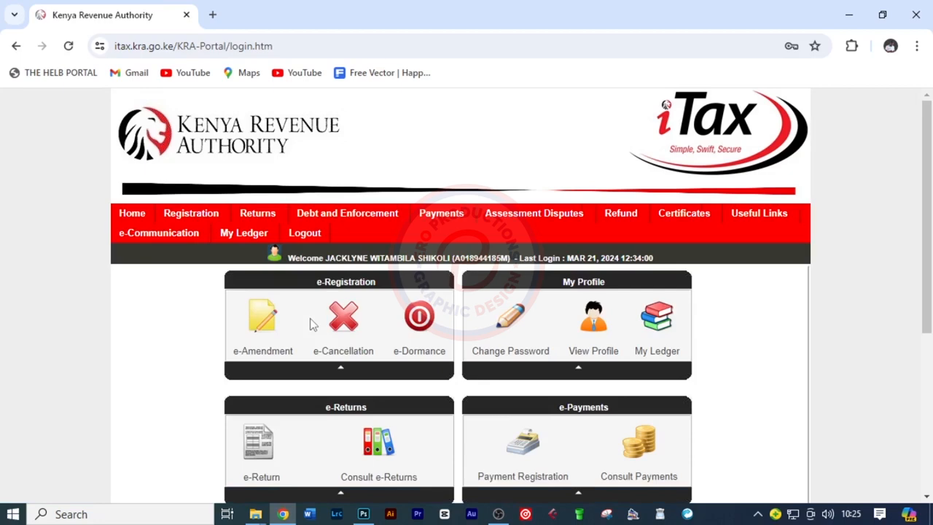
scroll("down", 3)
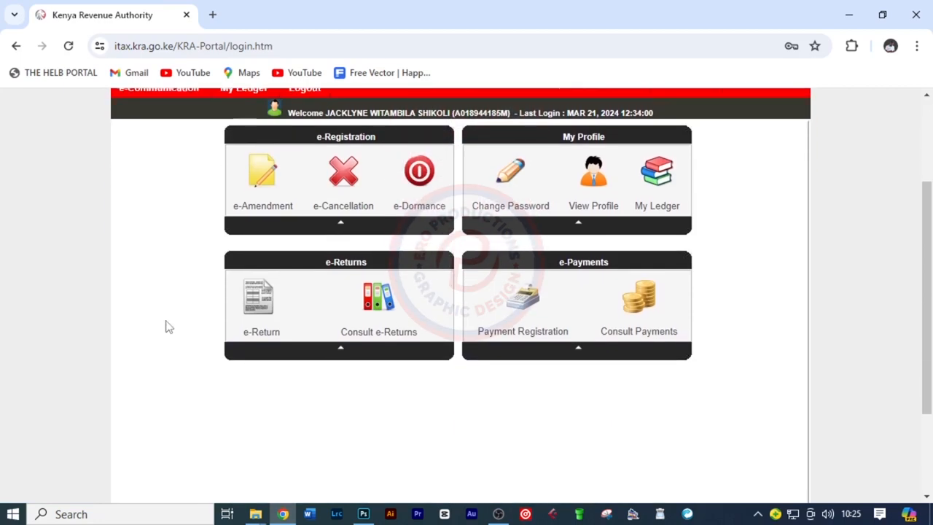
scroll("up", 3)
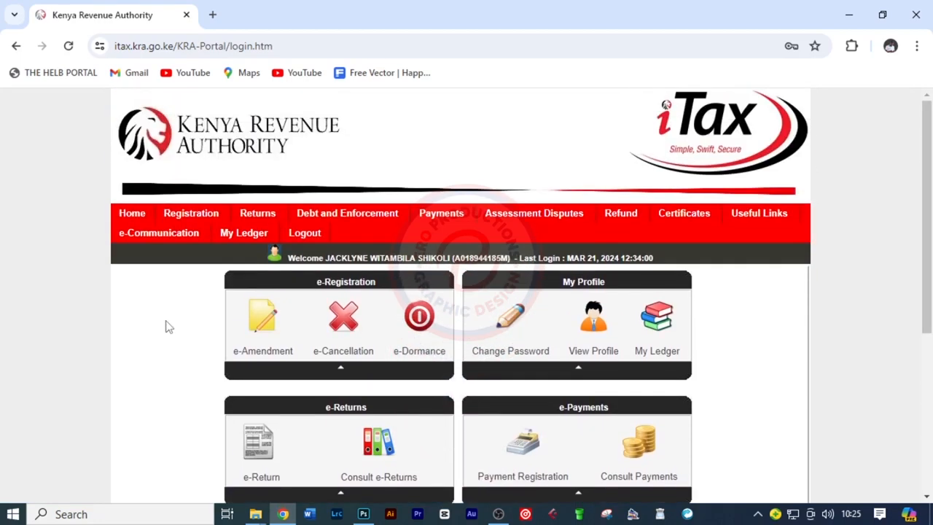
left_click(257, 213)
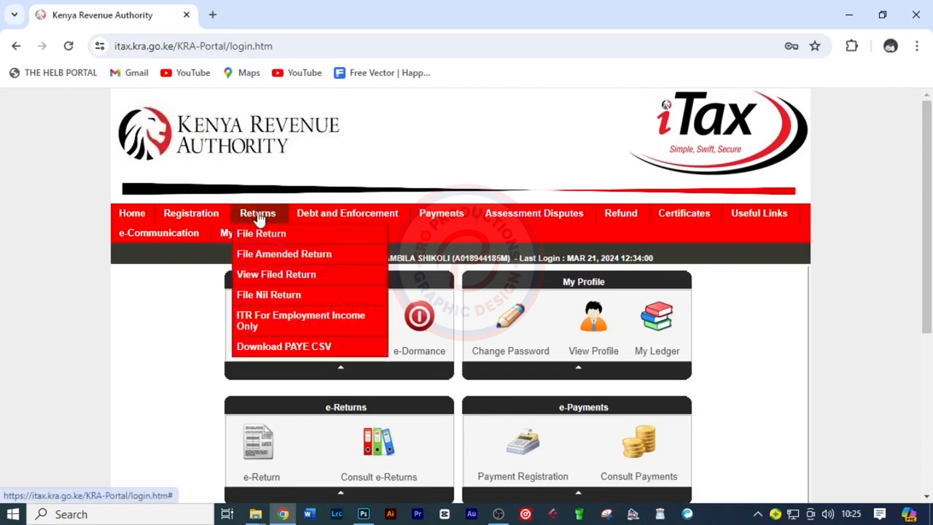
mouse_move(261, 233)
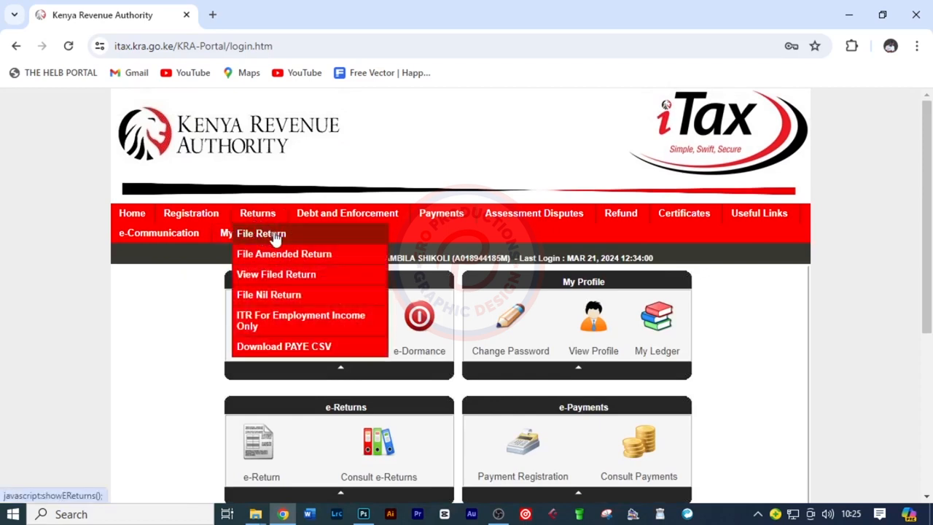
left_click(261, 233)
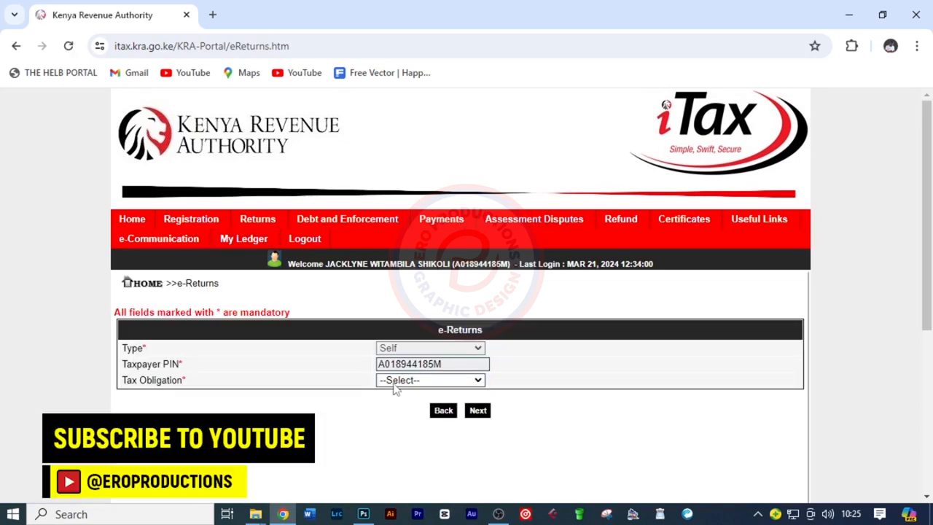
Choose Income Tax - Turnover Tax as the obligation and proceed to its return form
left_click(430, 379)
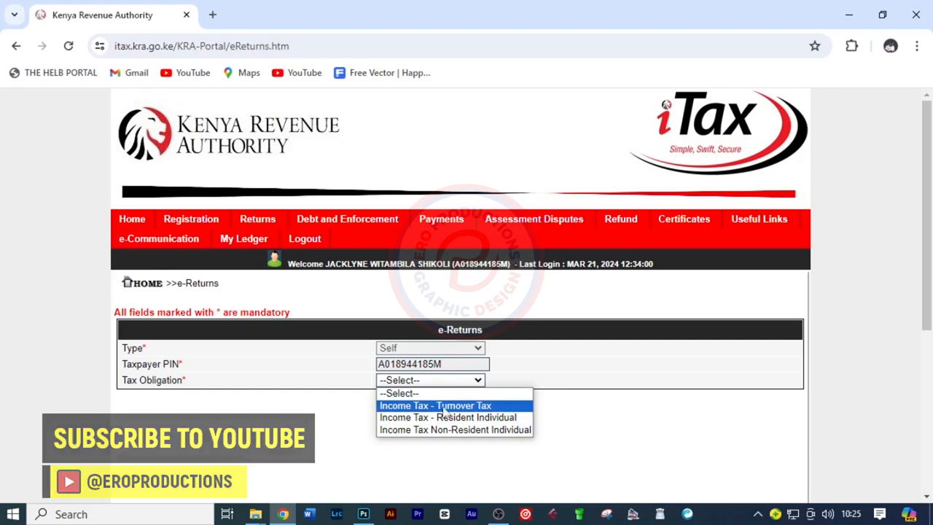
left_click(434, 405)
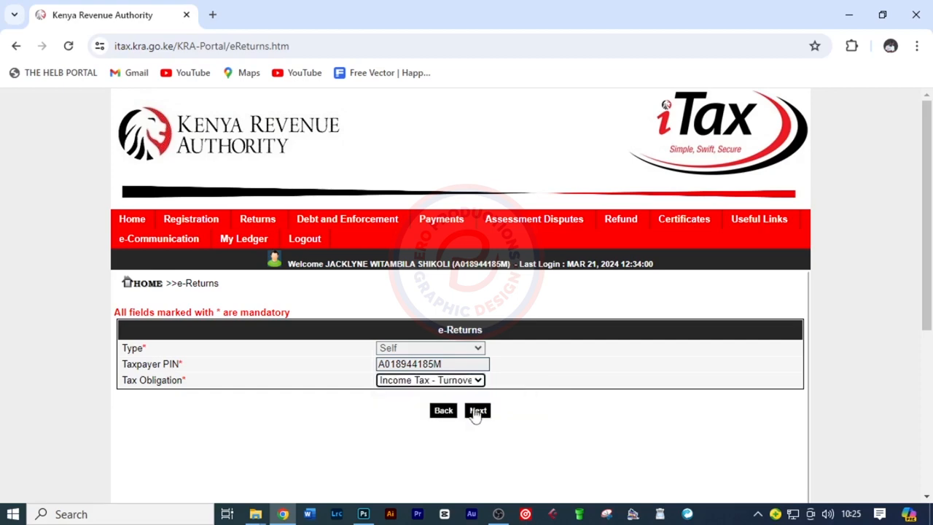
left_click(477, 410)
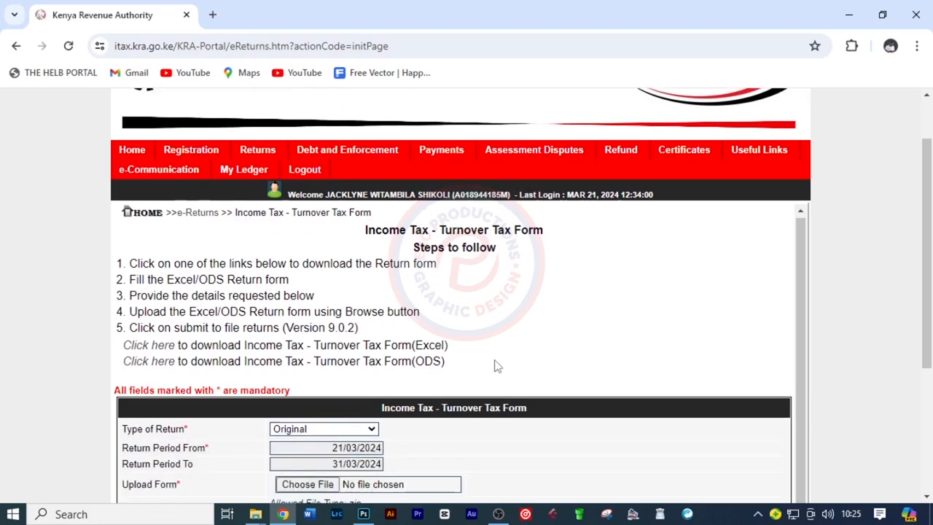
Download the Turnover Tax return form in Excel format as TOT3_Return_XLS.zip
scroll("down", 3)
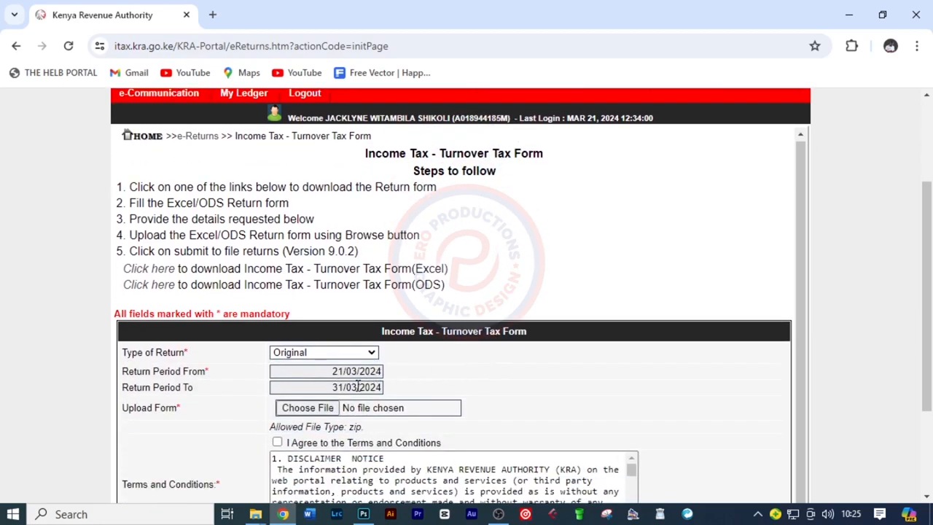
mouse_move(432, 379)
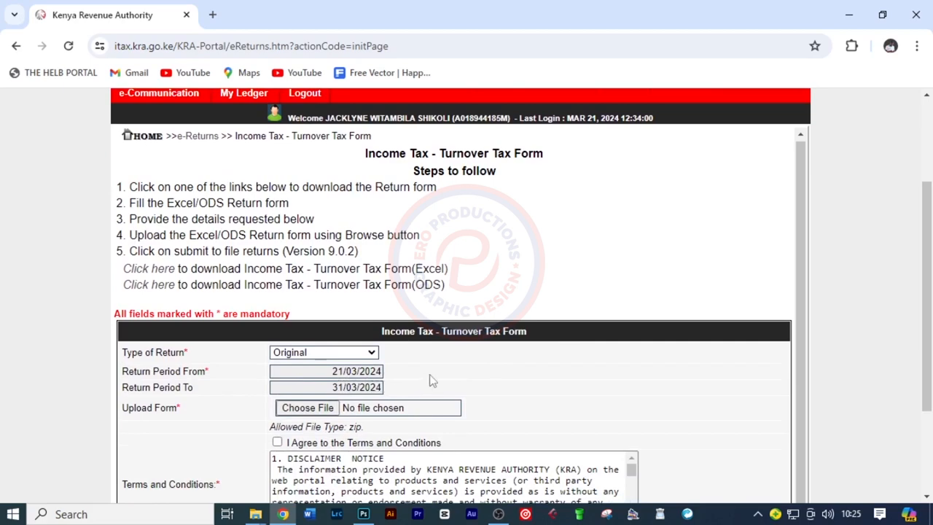
scroll("down", 3)
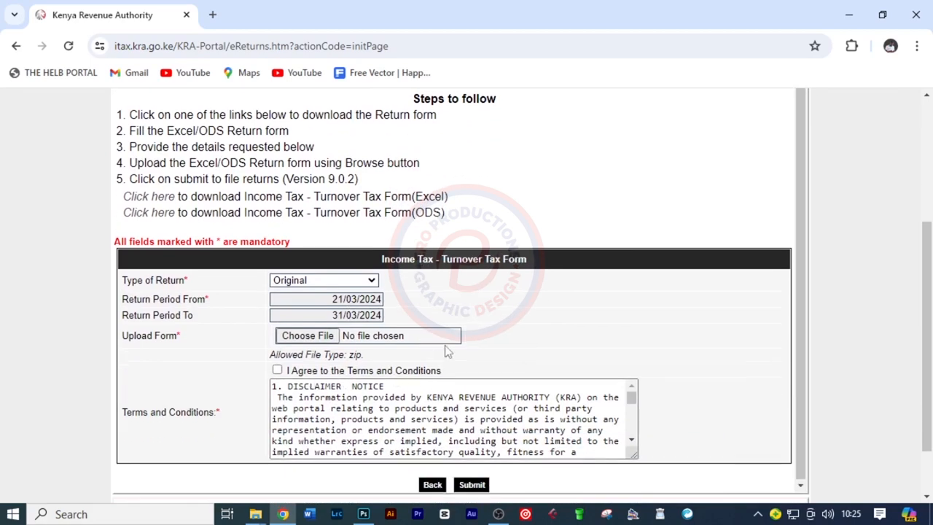
scroll("up", 3)
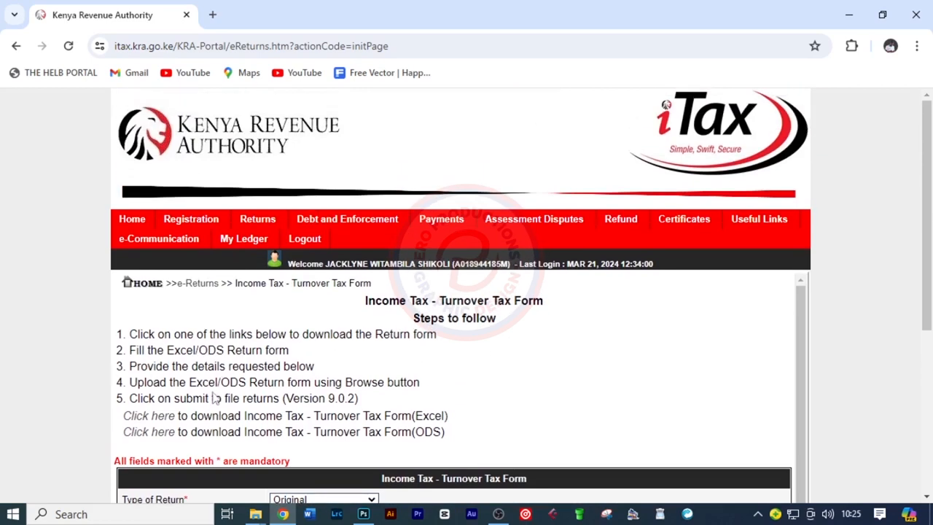
mouse_move(401, 421)
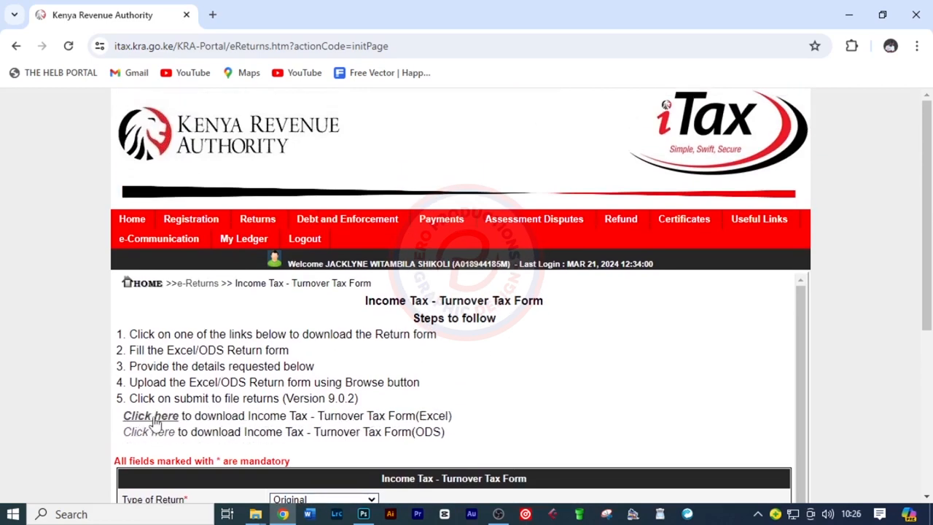
left_click(149, 415)
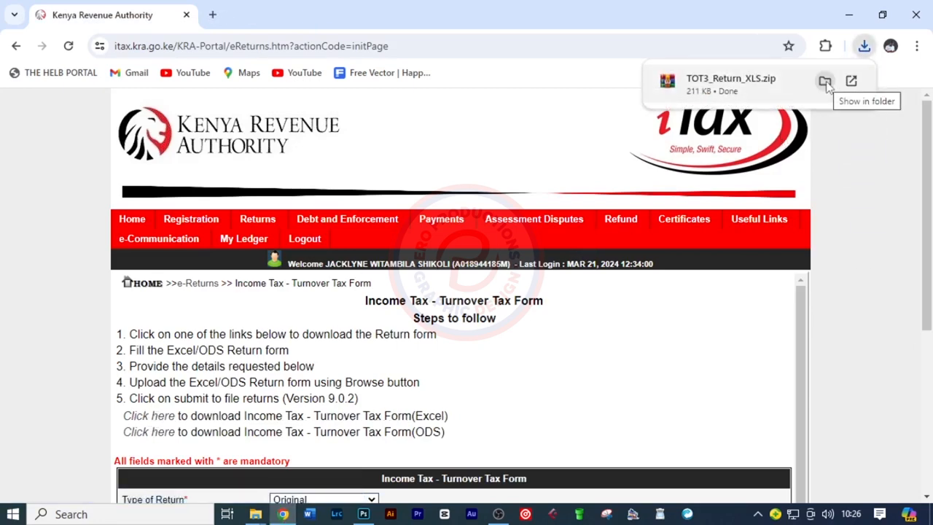
Extract the downloaded TOT3_Return_XLS.zip archive into the Downloads folder
left_click(825, 81)
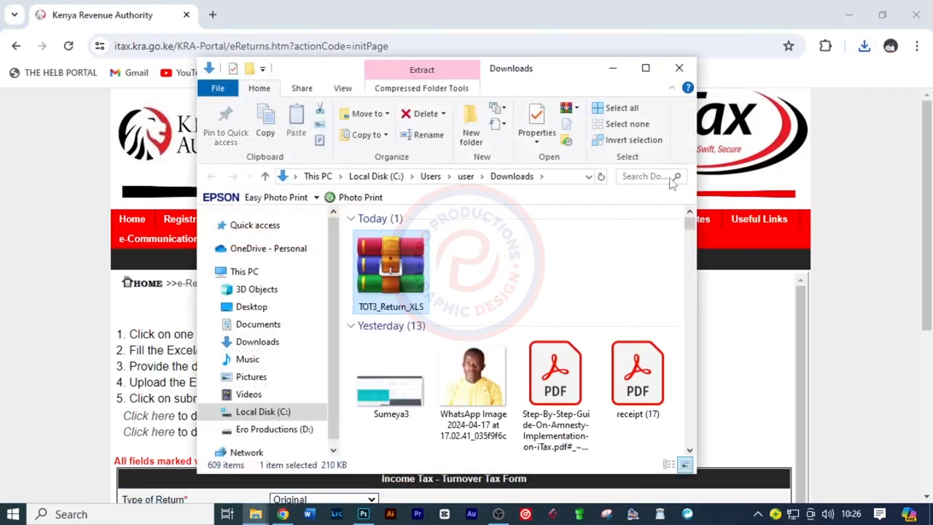
right_click(390, 269)
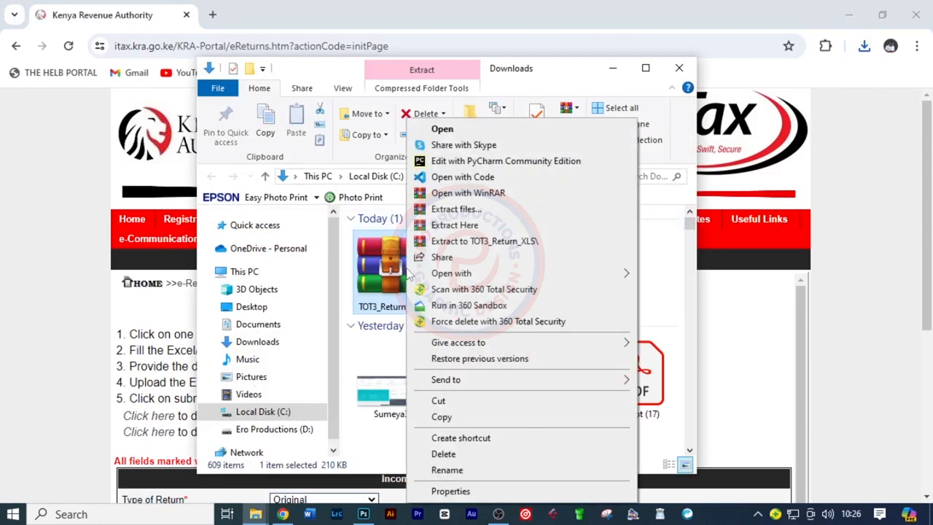
left_click(498, 247)
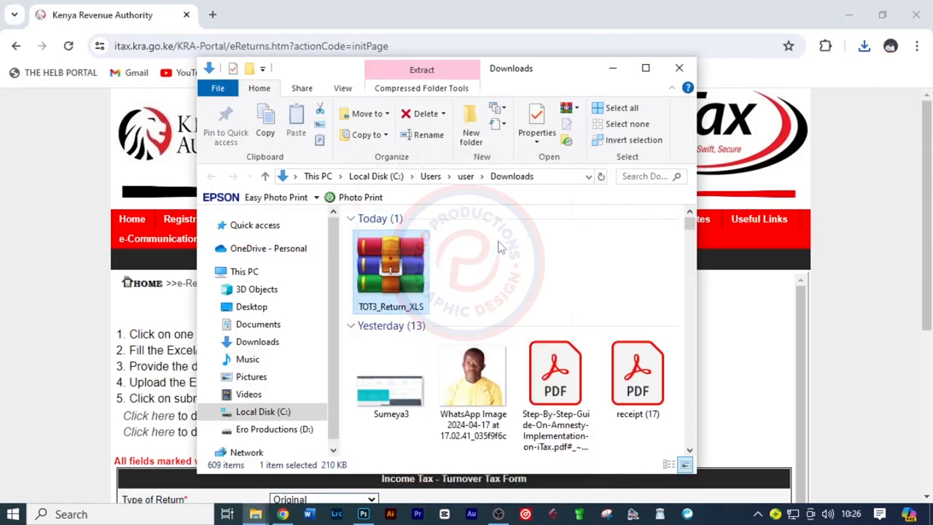
Open the TOT3_Return_XLS workbook from the extracted folder in Excel
double_click(391, 269)
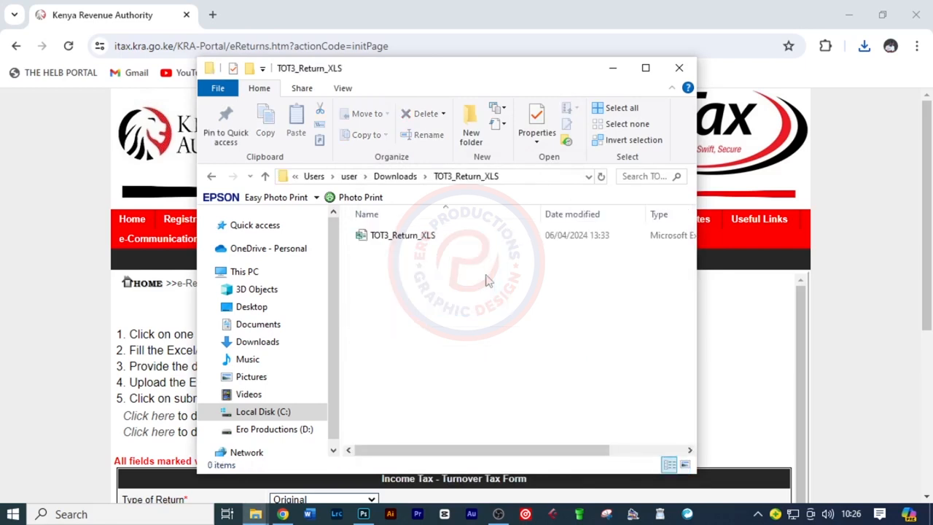
left_click(403, 234)
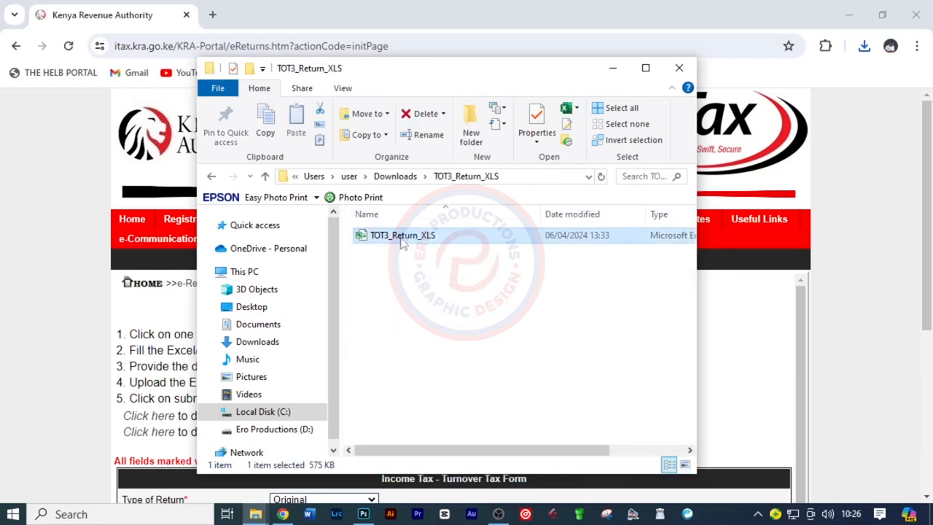
double_click(402, 234)
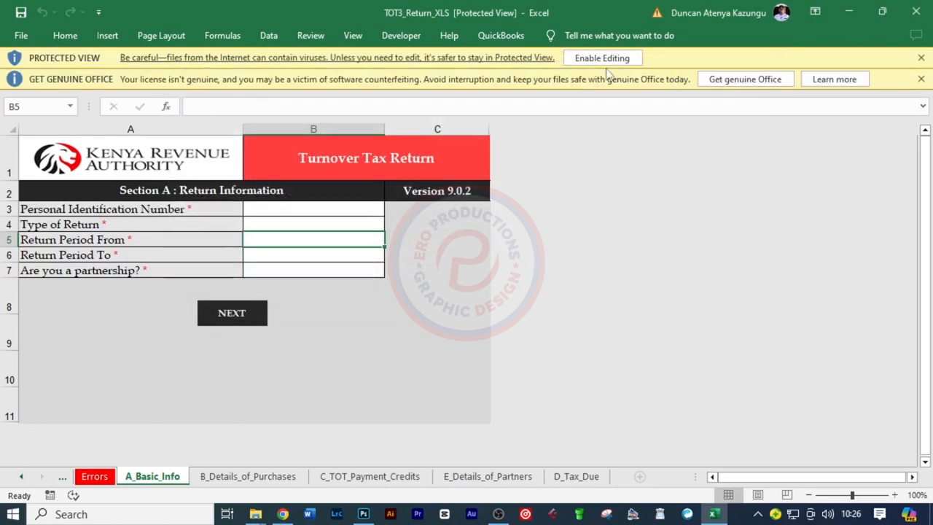
Enable editing of the workbook, dismiss the 360 security offer and close the workbook
left_click(600, 58)
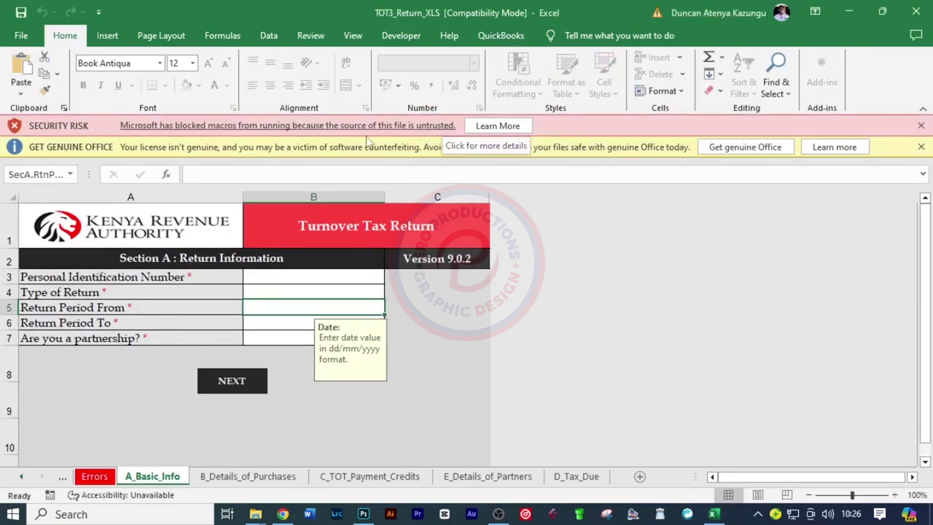
mouse_move(236, 137)
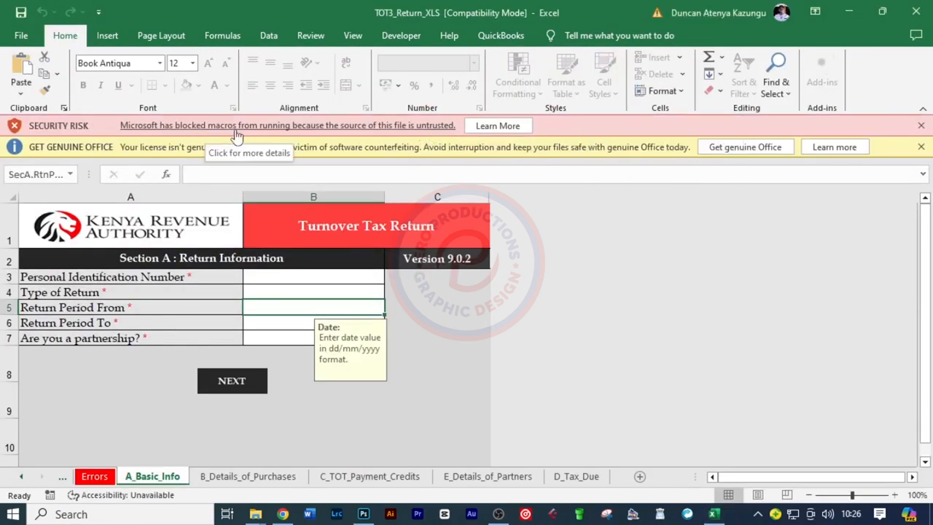
mouse_move(392, 134)
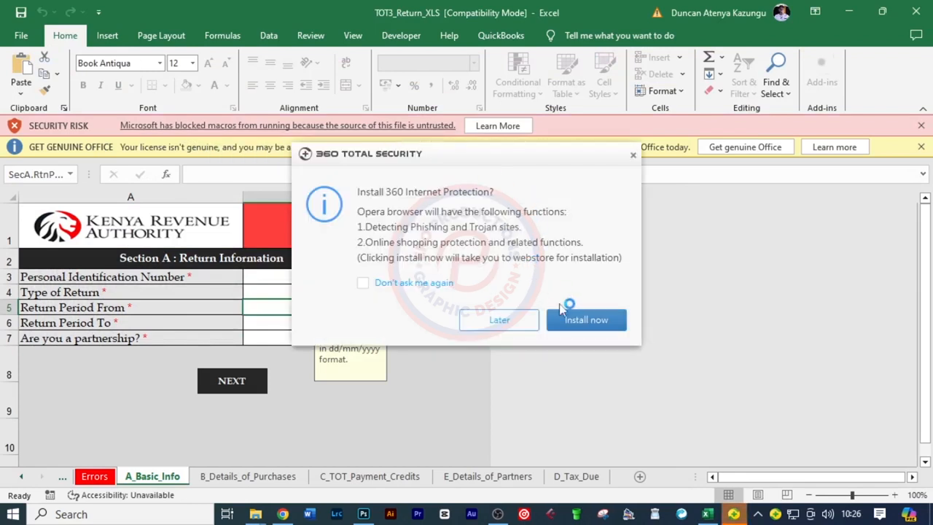
left_click(498, 319)
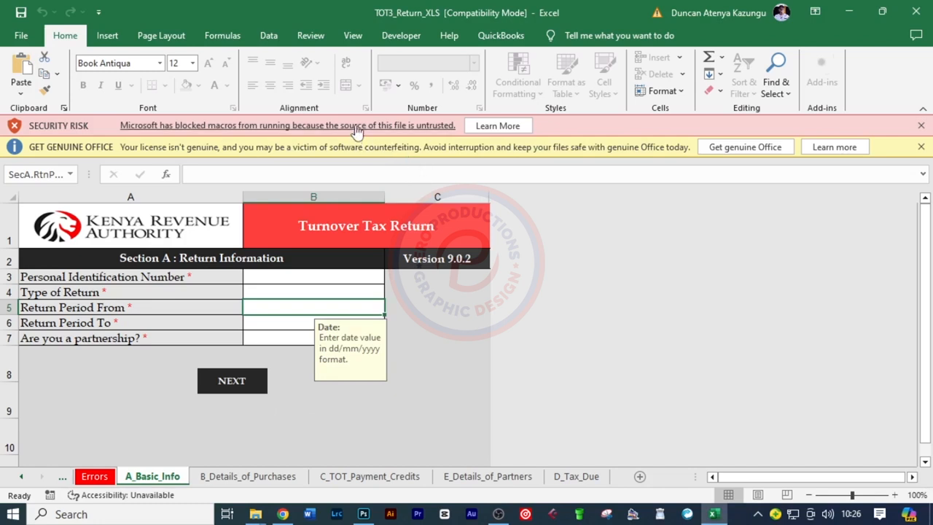
left_click(313, 277)
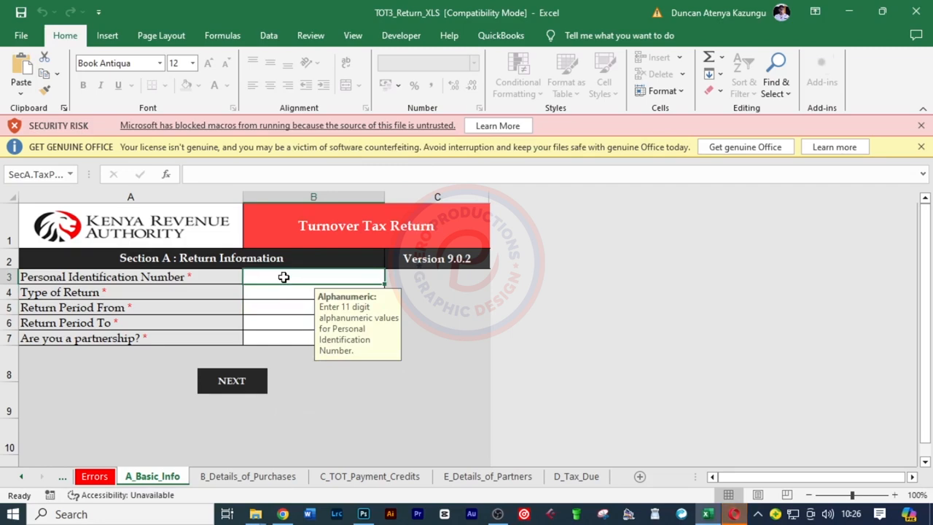
left_click(915, 12)
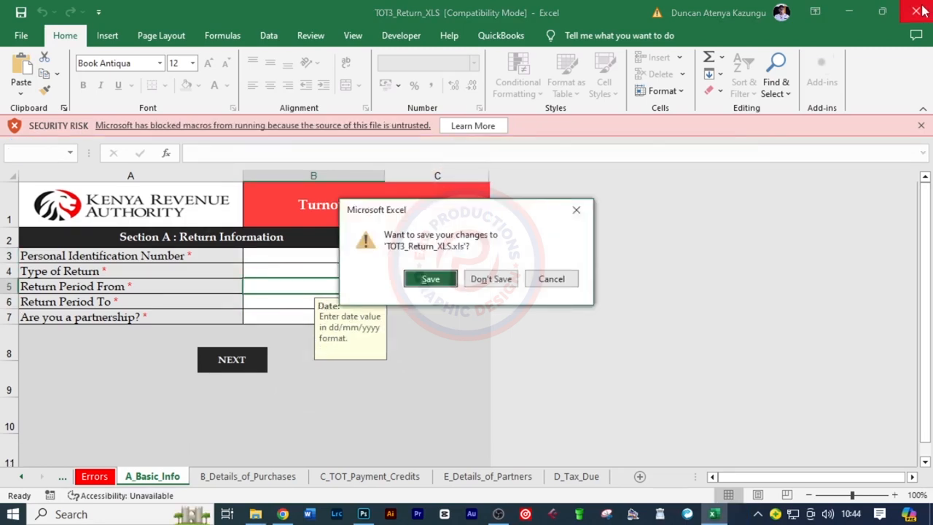
Close Excel, then unblock the TOT3_Return_XLS workbook through its file Properties
left_click(489, 278)
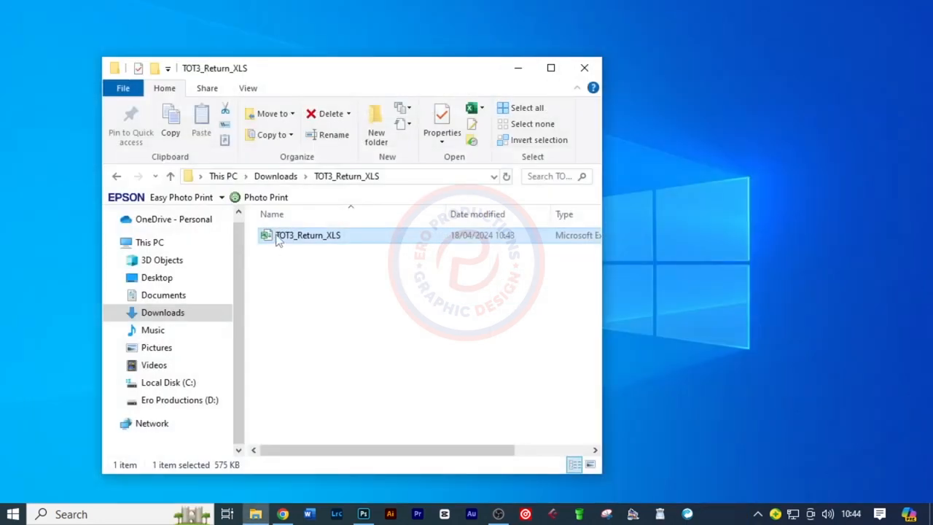
right_click(309, 234)
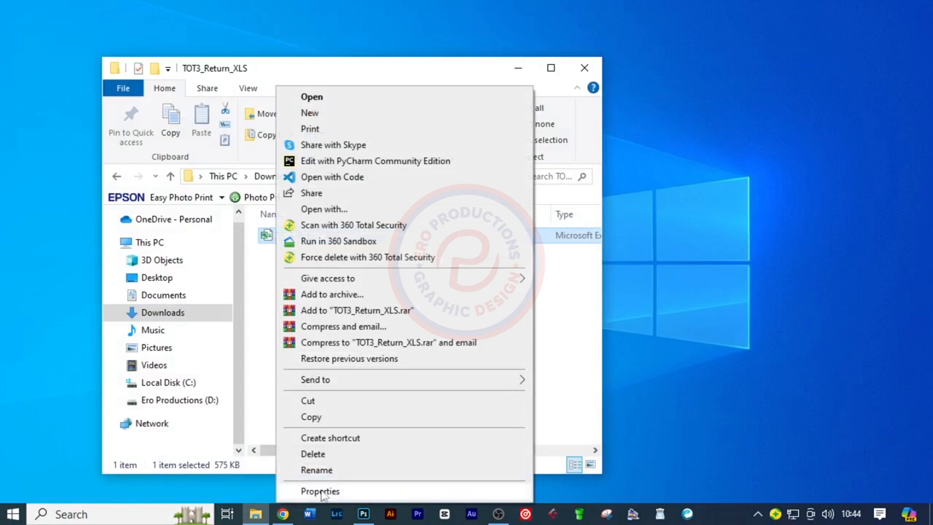
left_click(321, 490)
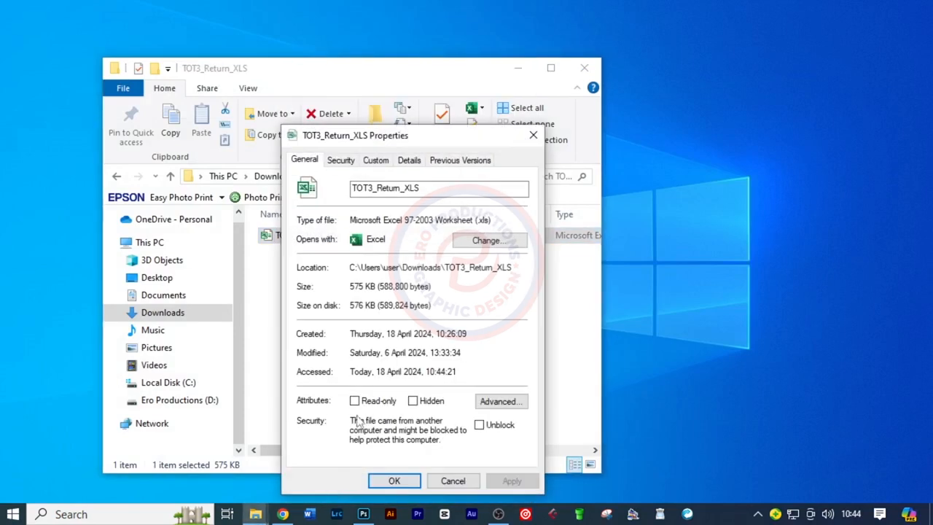
mouse_move(313, 166)
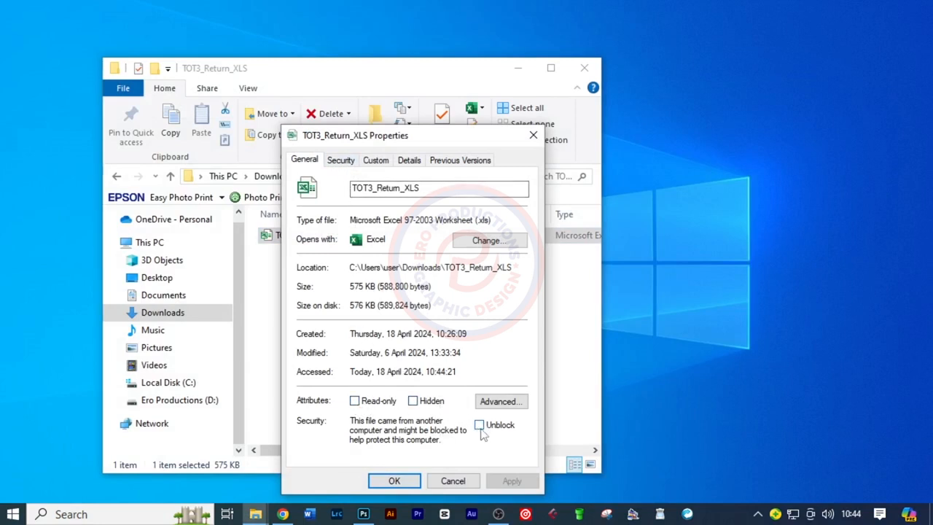
left_click(478, 424)
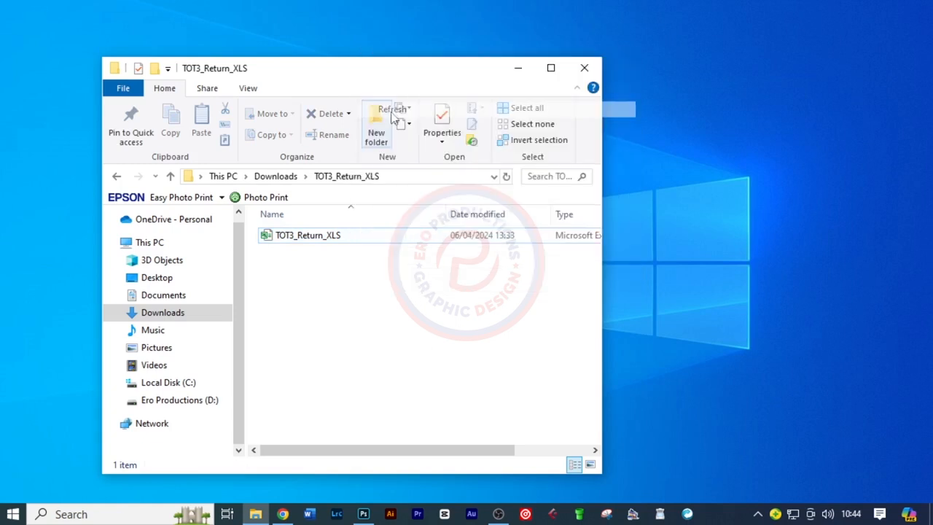
left_click(306, 235)
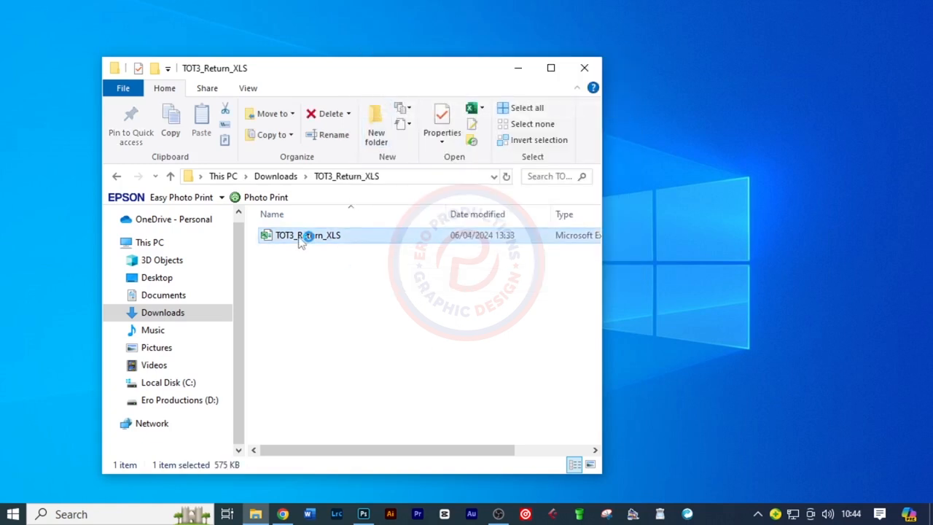
Reopen the unblocked workbook, leaving links un-updated and acknowledging the cut-and-paste warning
double_click(306, 234)
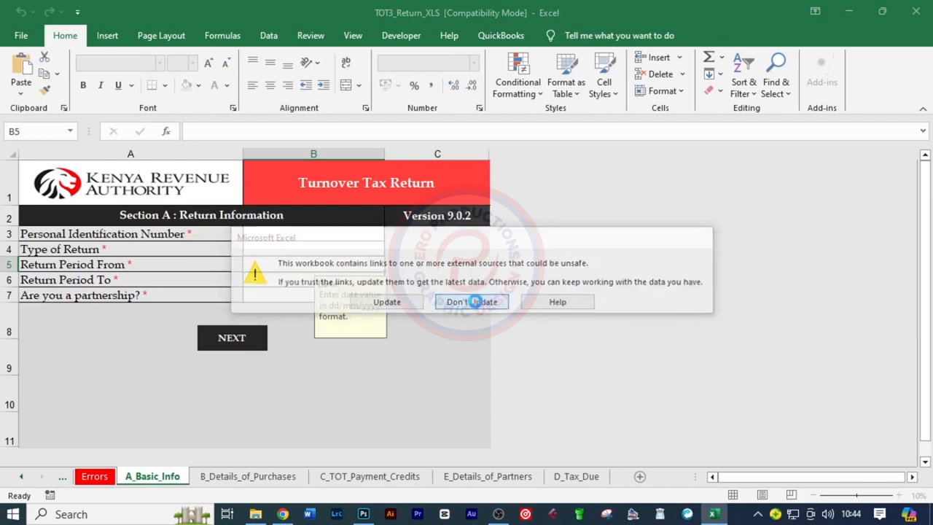
left_click(470, 300)
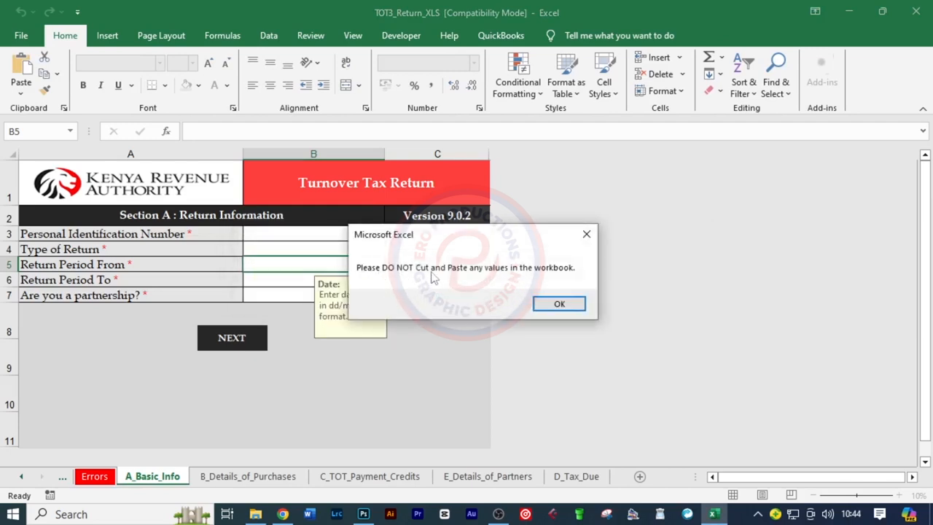
left_click(559, 303)
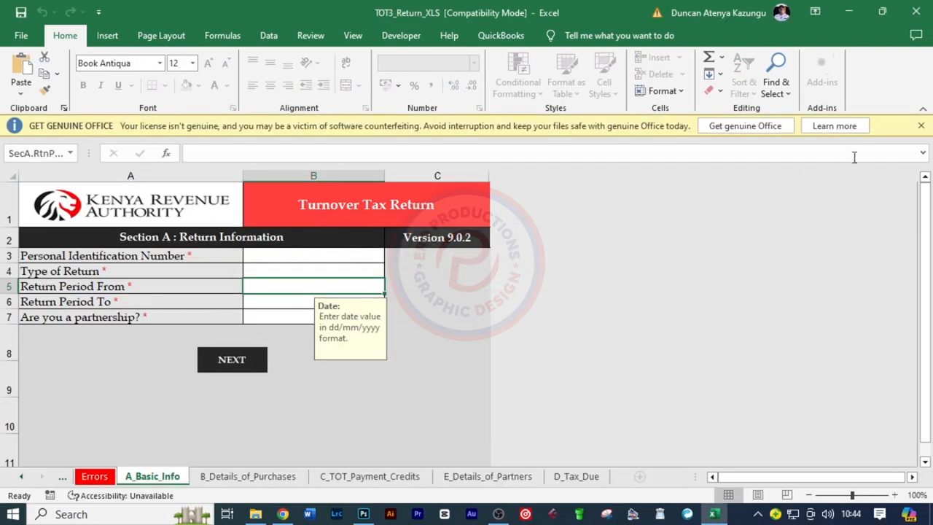
left_click(921, 125)
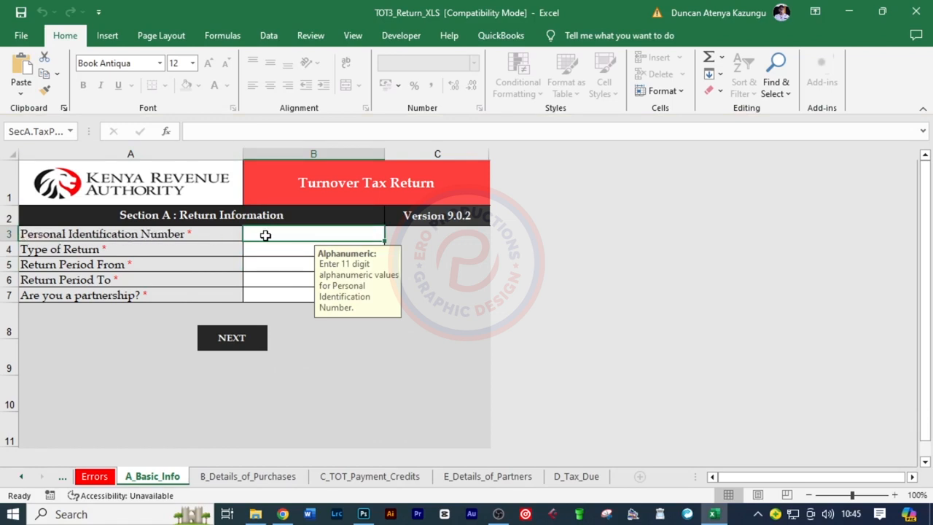
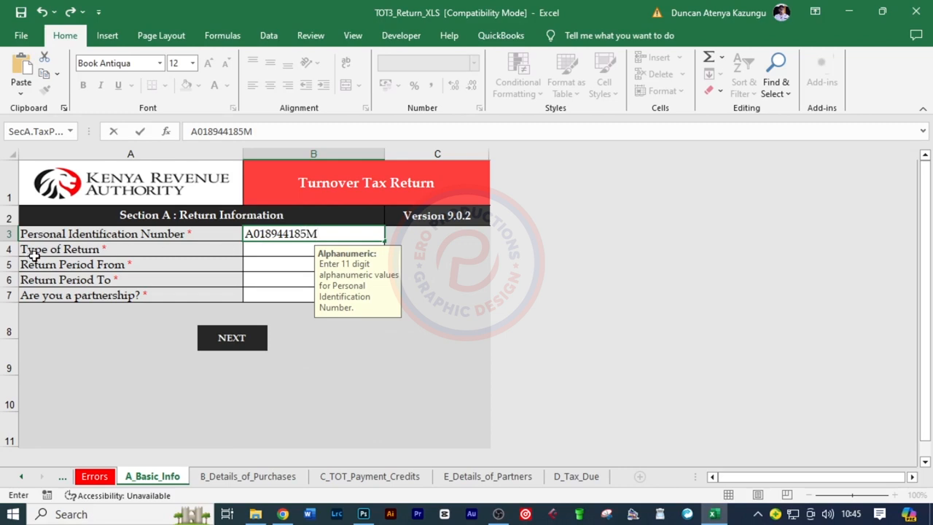
left_click(313, 247)
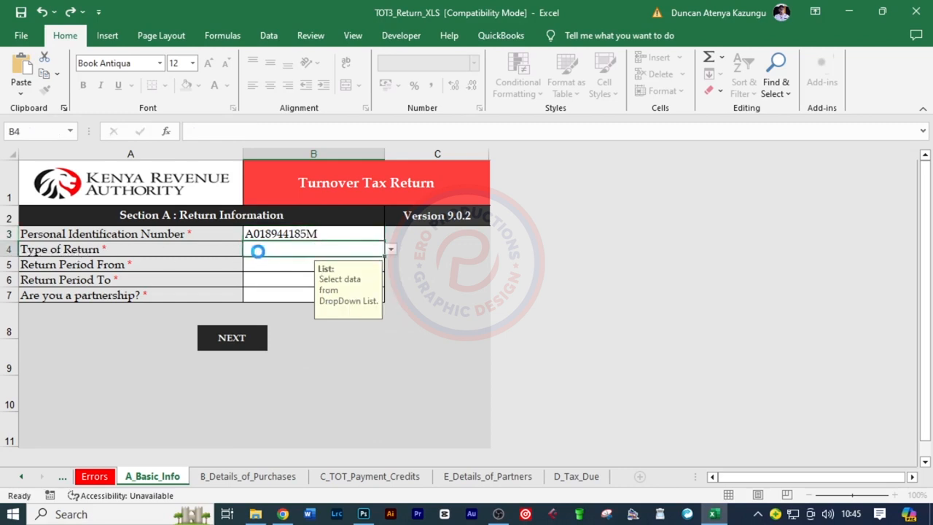
left_click(390, 248)
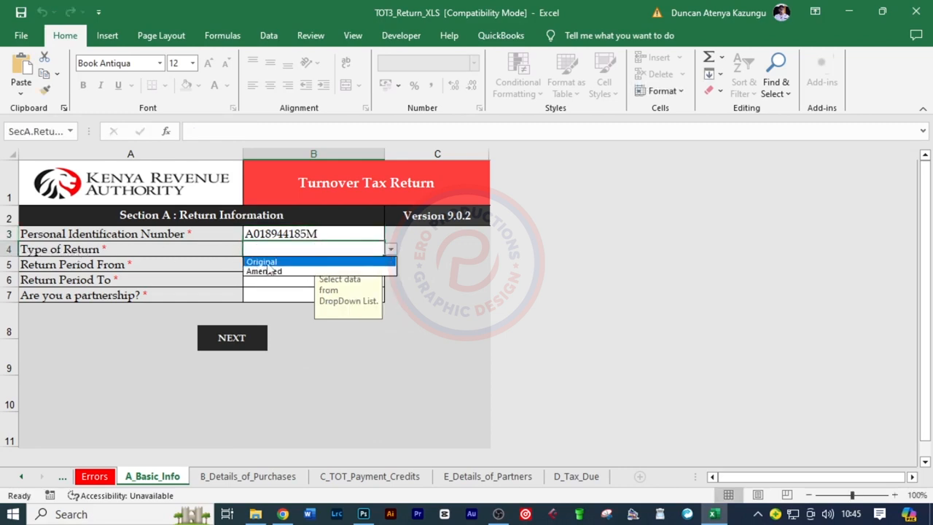
left_click(261, 262)
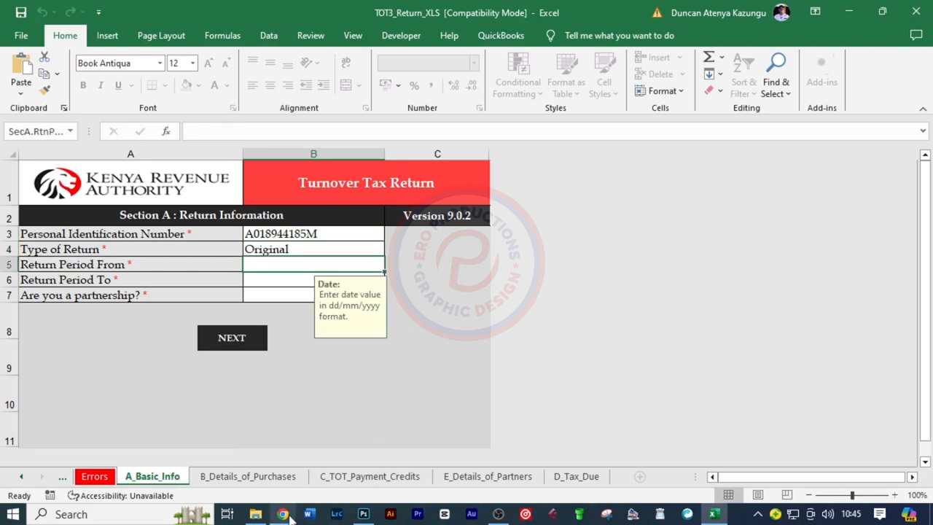
Enter the return period 21/03/2024 to 31/03/2024 after checking it on the iTax form
left_click(283, 513)
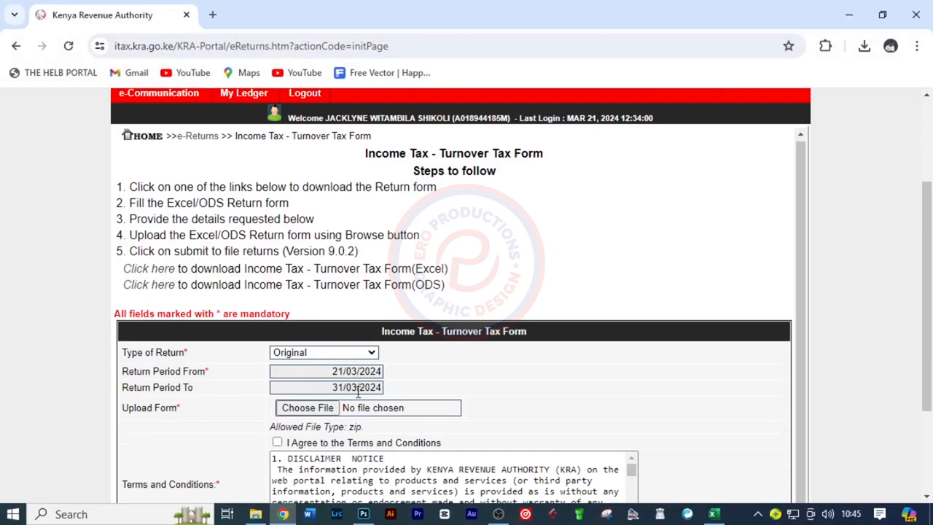
left_click(712, 513)
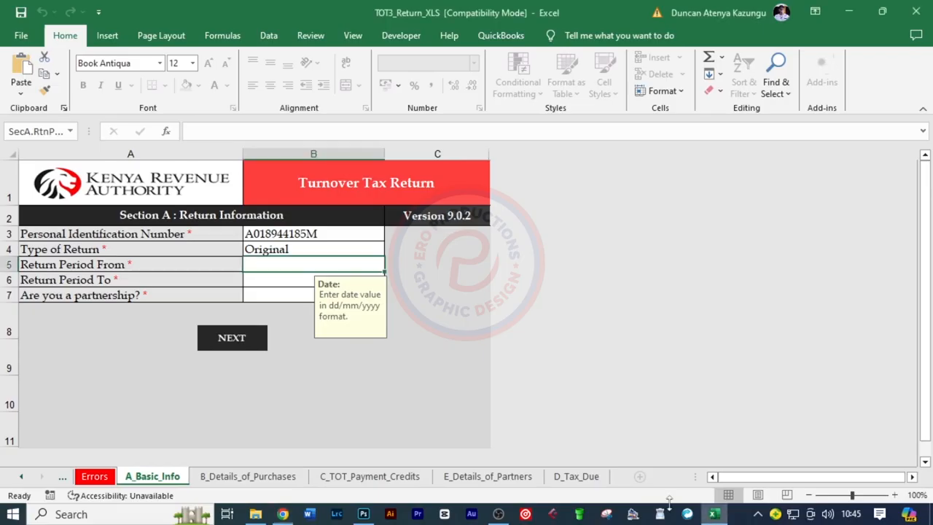
type("21")
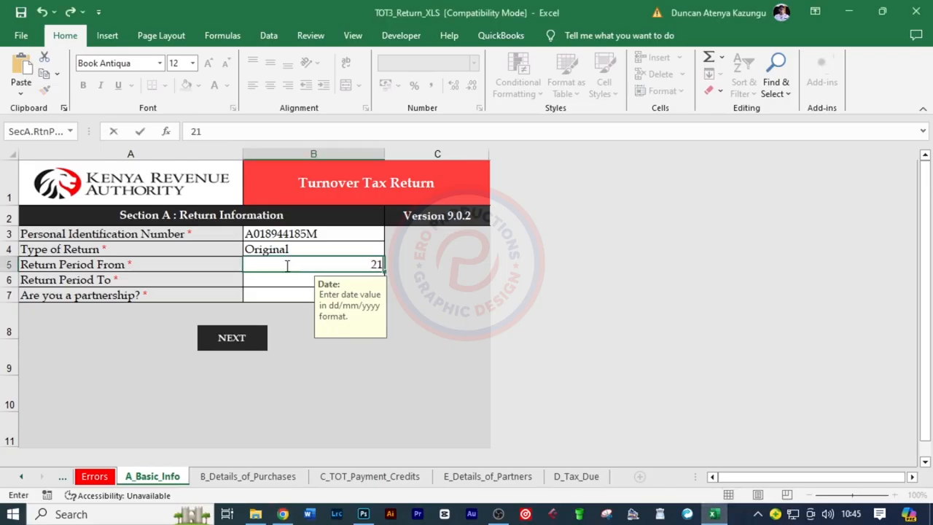
type("/03/")
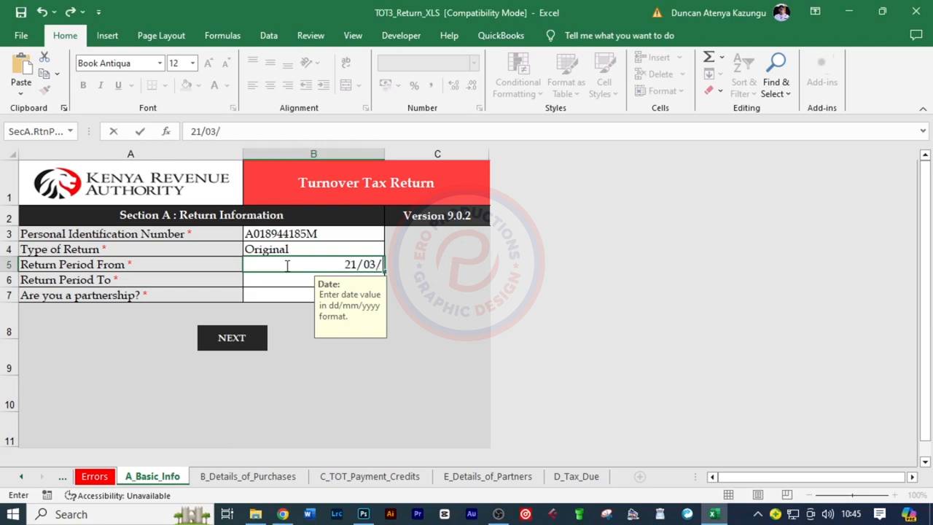
type("2024")
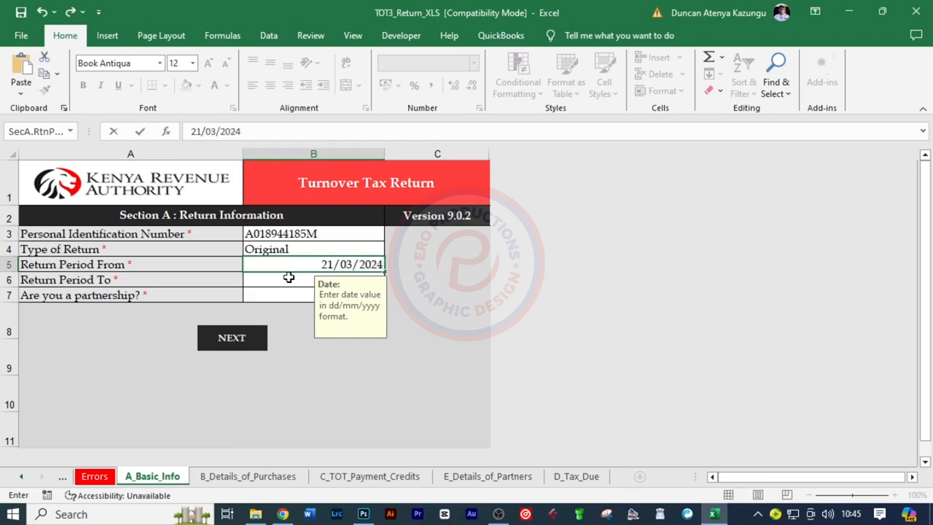
type("31")
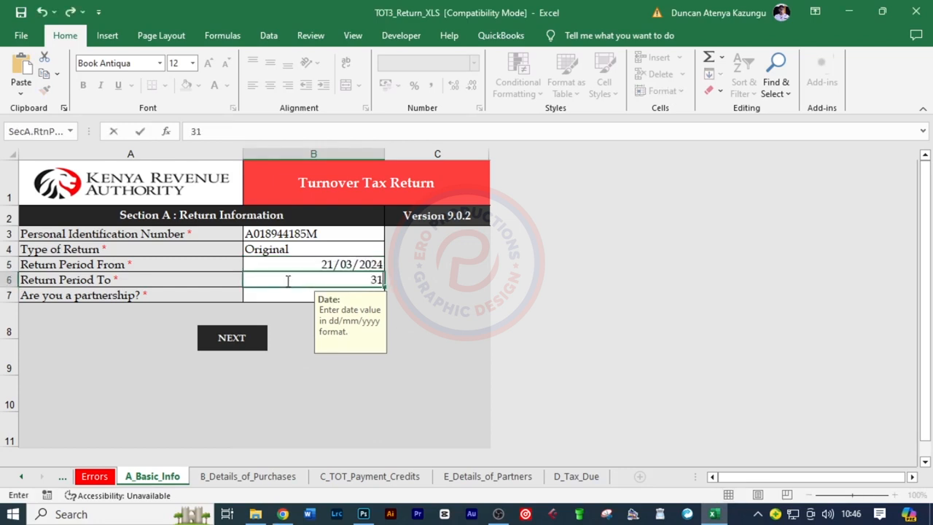
type("/03")
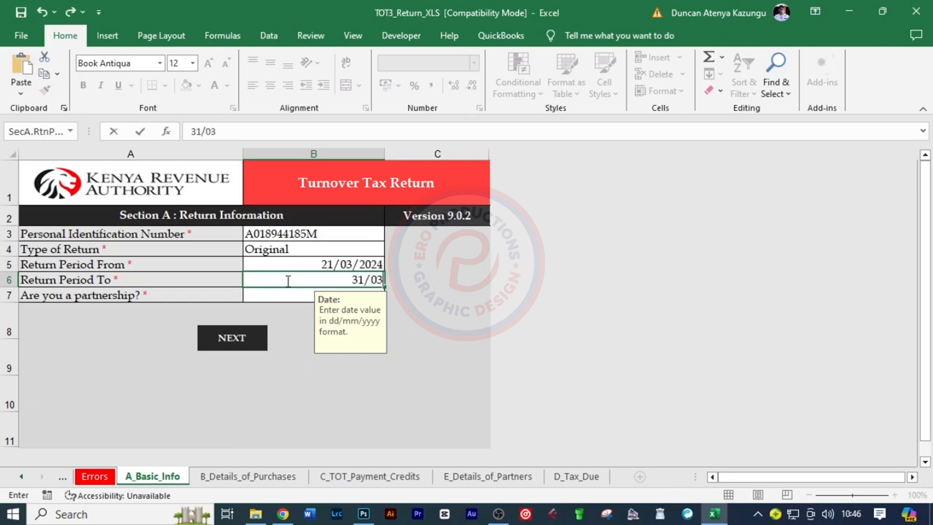
type("/202")
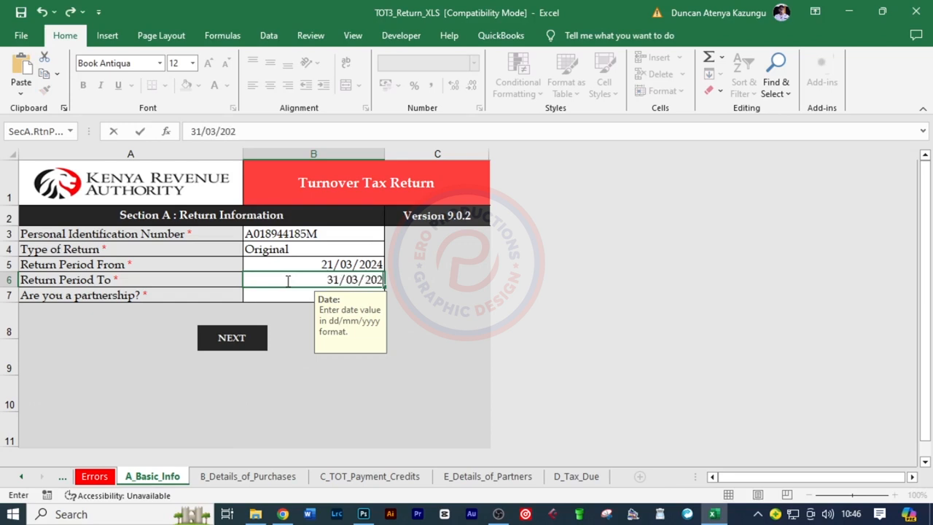
Answer No to the partnership question
left_click(313, 294)
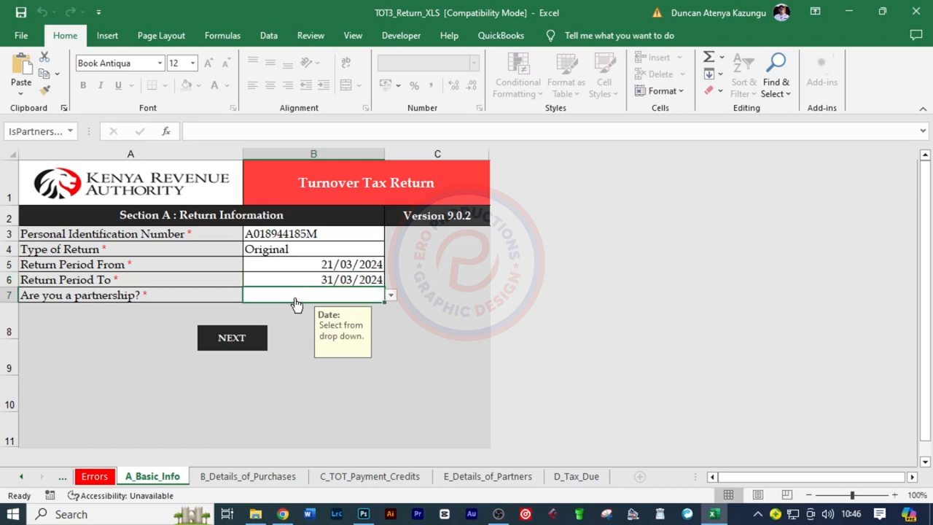
mouse_move(158, 300)
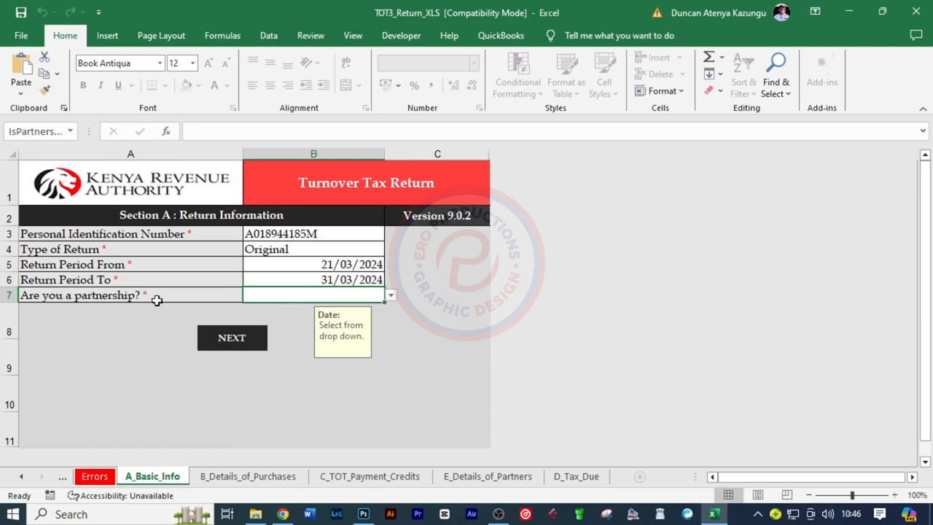
left_click(391, 294)
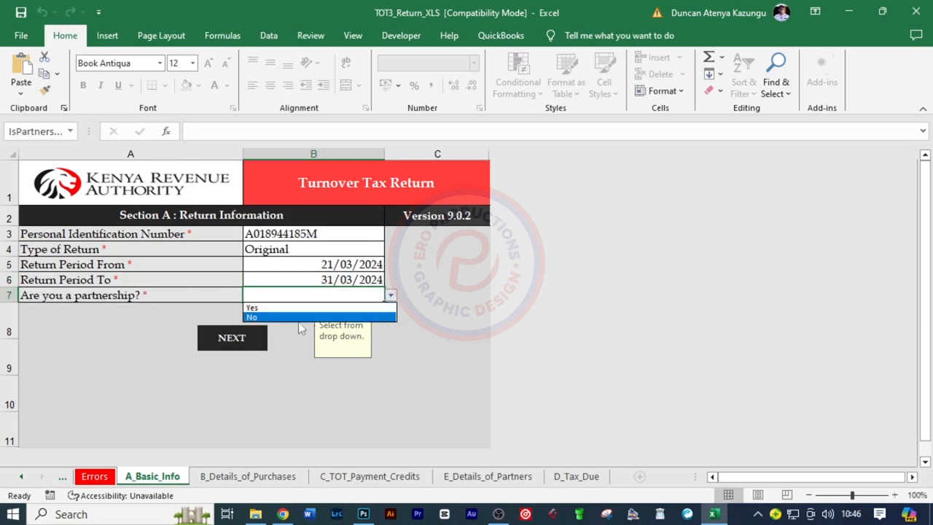
left_click(251, 316)
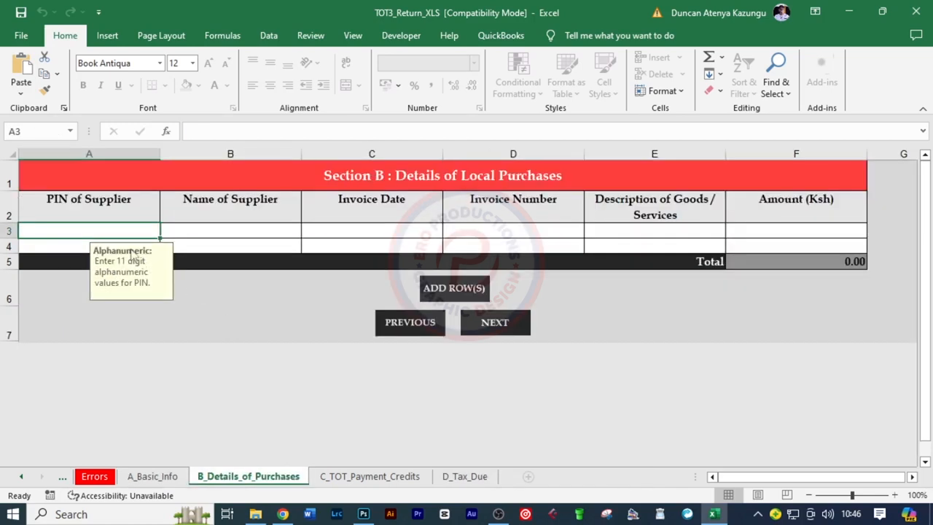
mouse_move(502, 268)
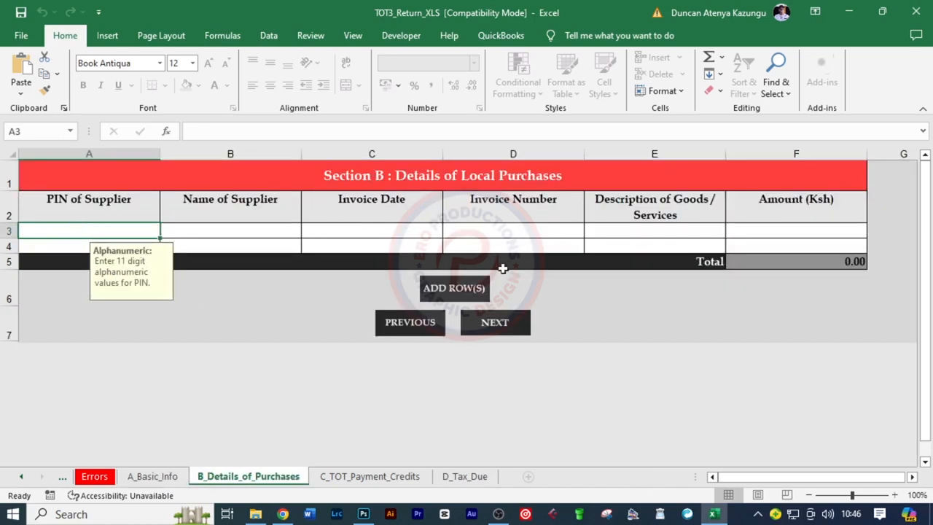
Enter turnover of 50,120.00 on the D_Tax_Due sheet and validate the return
left_click(370, 475)
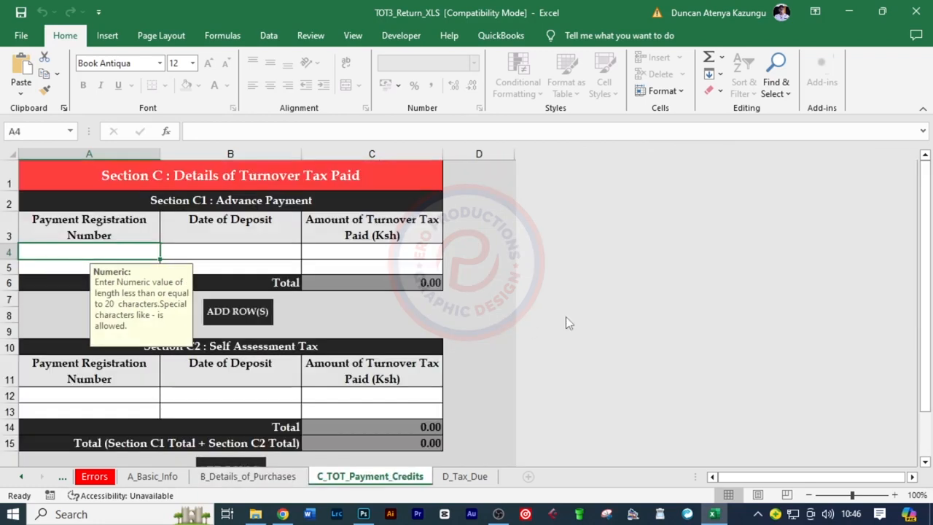
left_click(464, 475)
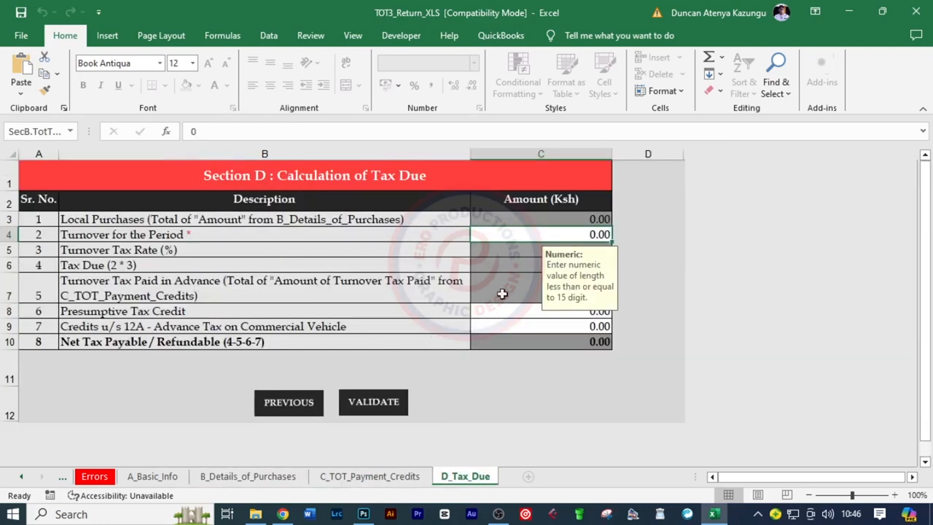
mouse_move(142, 235)
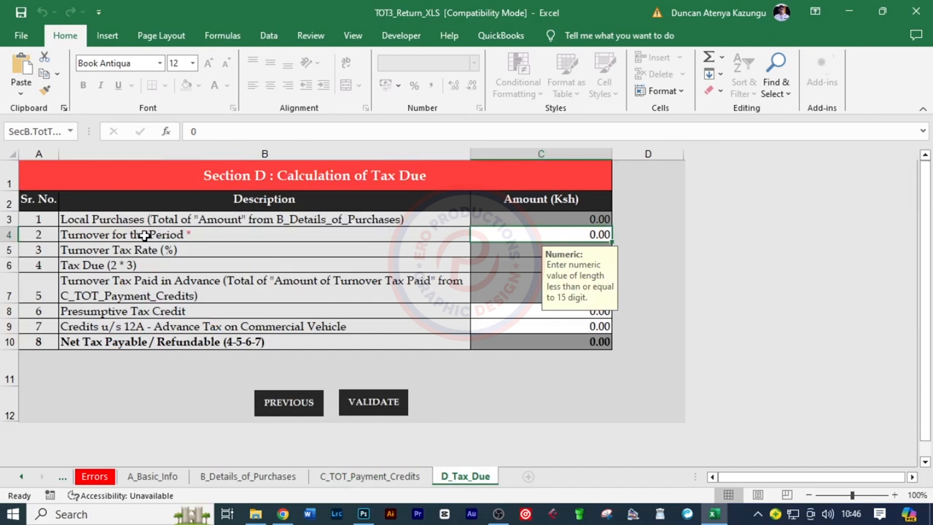
mouse_move(614, 242)
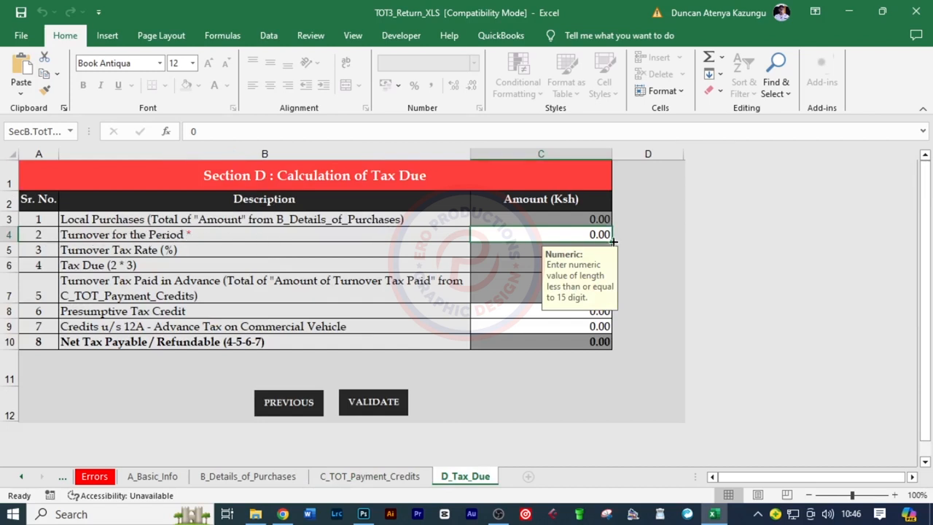
type("50120")
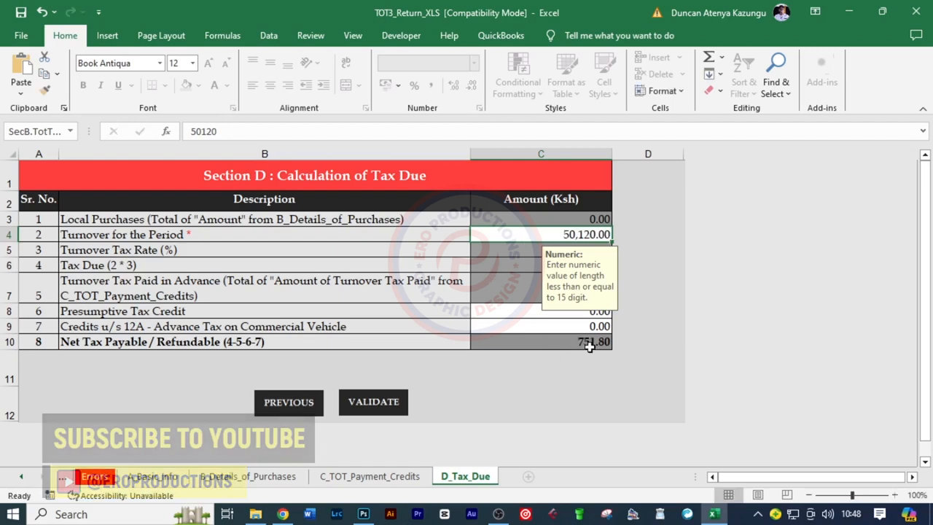
left_click(373, 402)
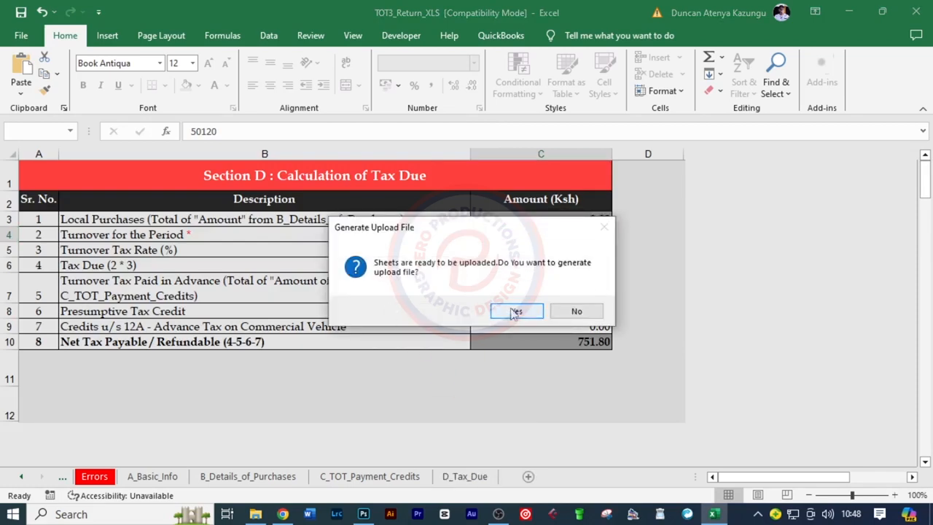
Generate the TOT upload zip file in Documents and dismiss its location message
left_click(516, 310)
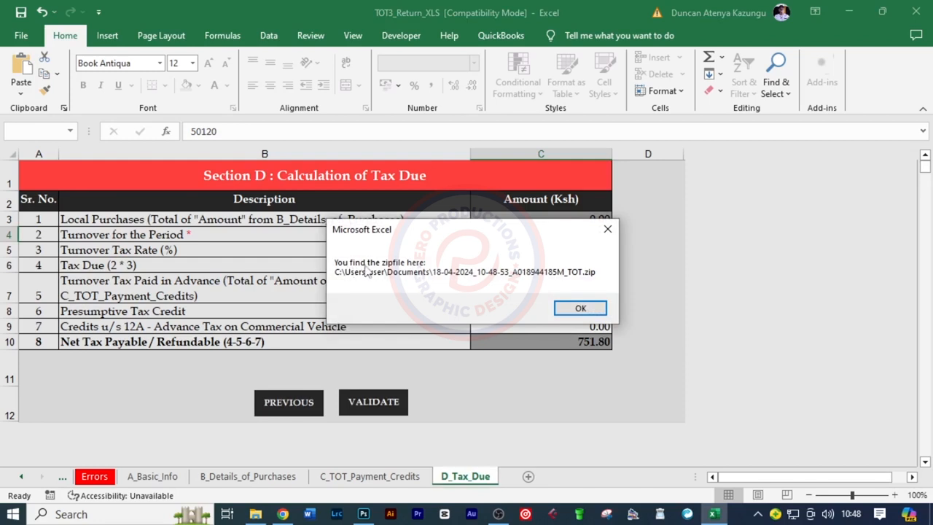
mouse_move(372, 280)
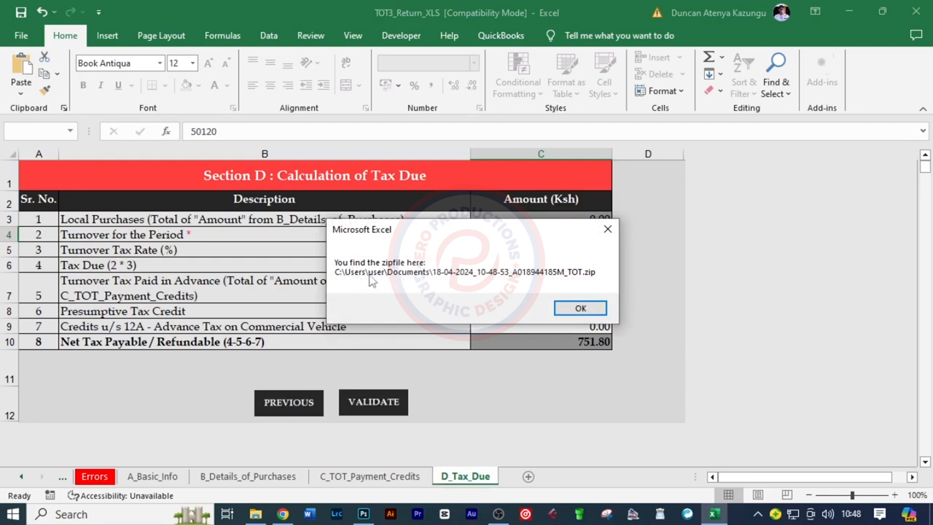
mouse_move(580, 282)
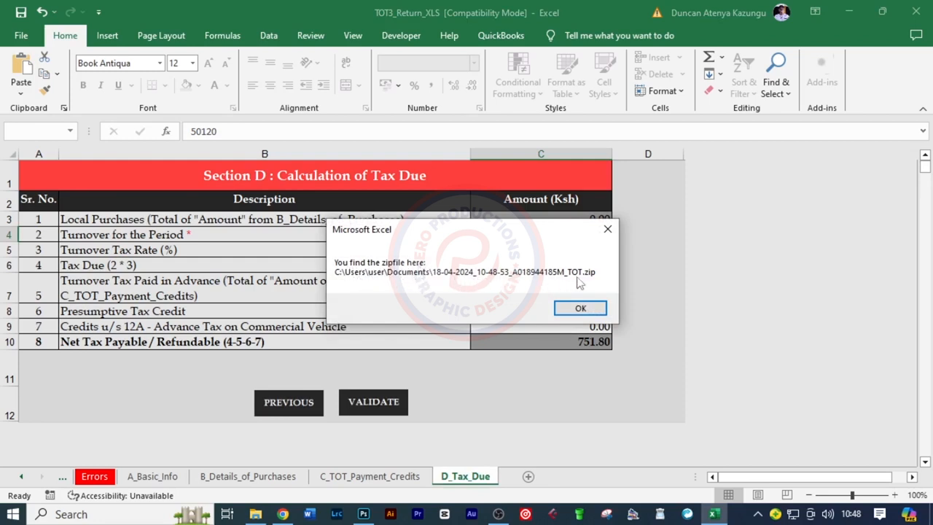
left_click(580, 307)
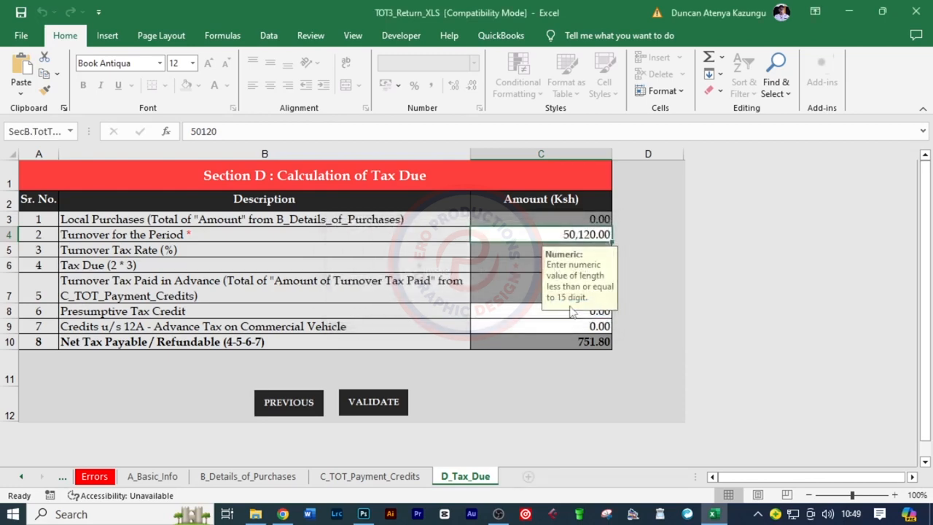
Show the Documents folder in File Explorer with the new TOT zip at the top
left_click(254, 513)
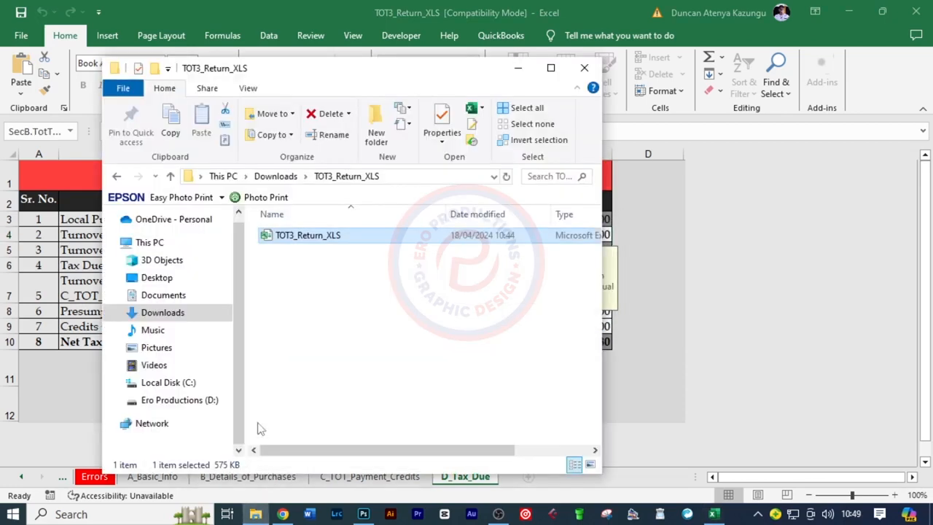
left_click(163, 294)
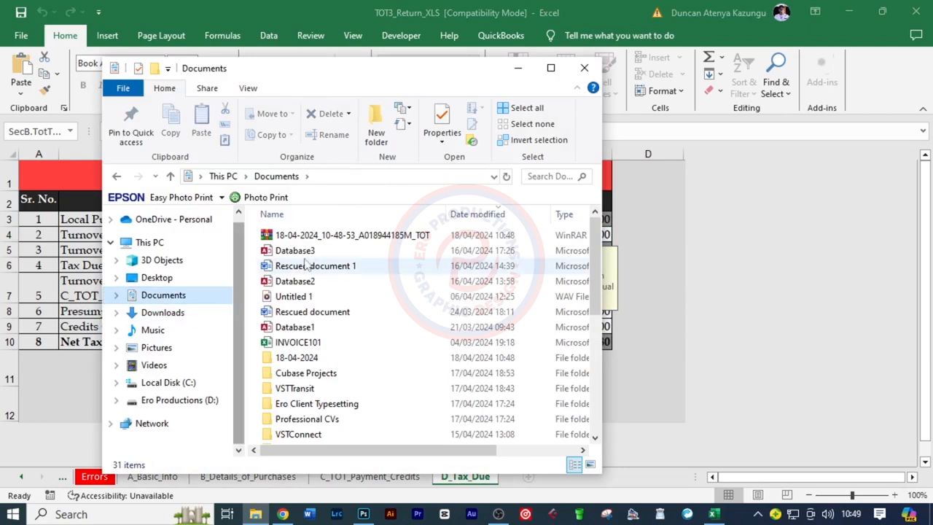
mouse_move(437, 236)
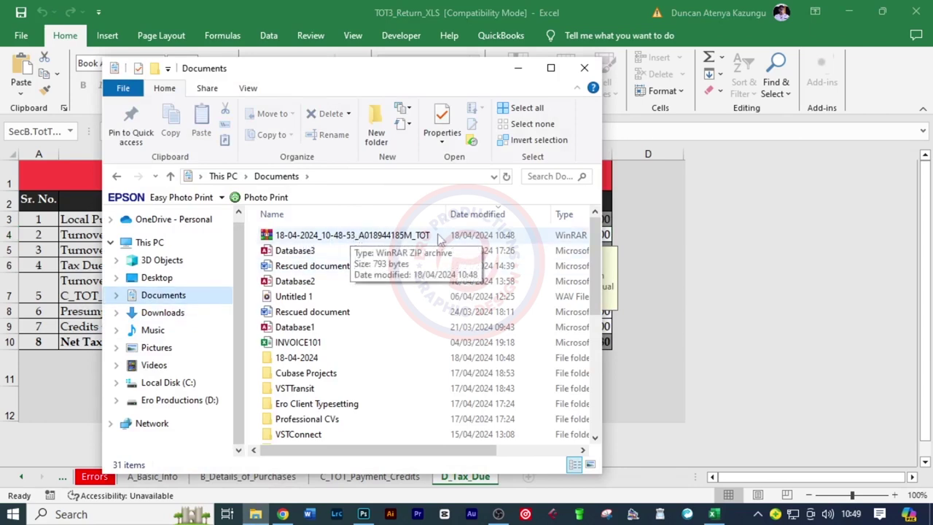
mouse_move(516, 244)
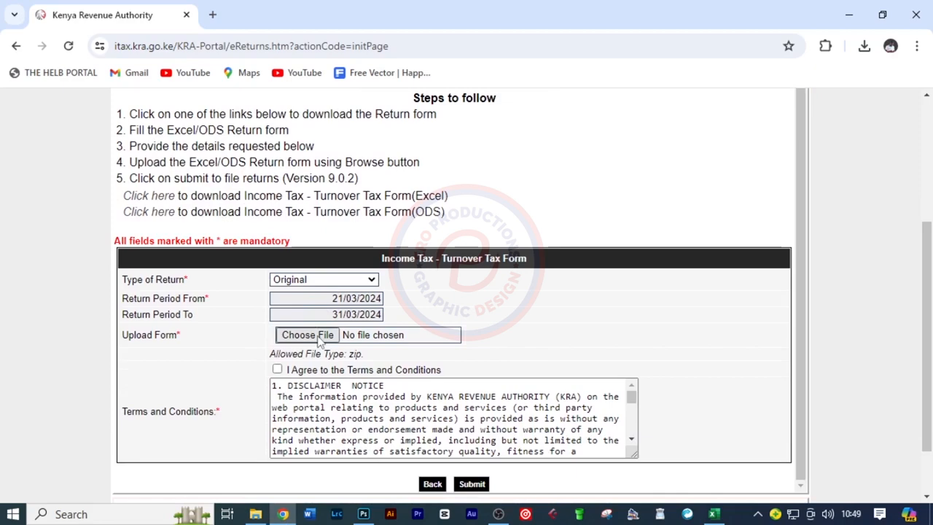
Attach the Turnover Tax return zip from Documents as the upload file
left_click(306, 334)
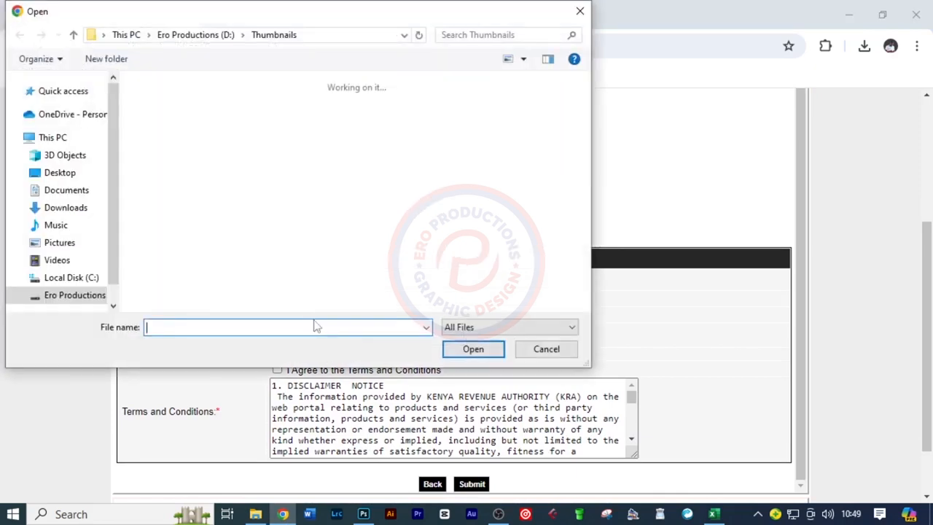
left_click(67, 190)
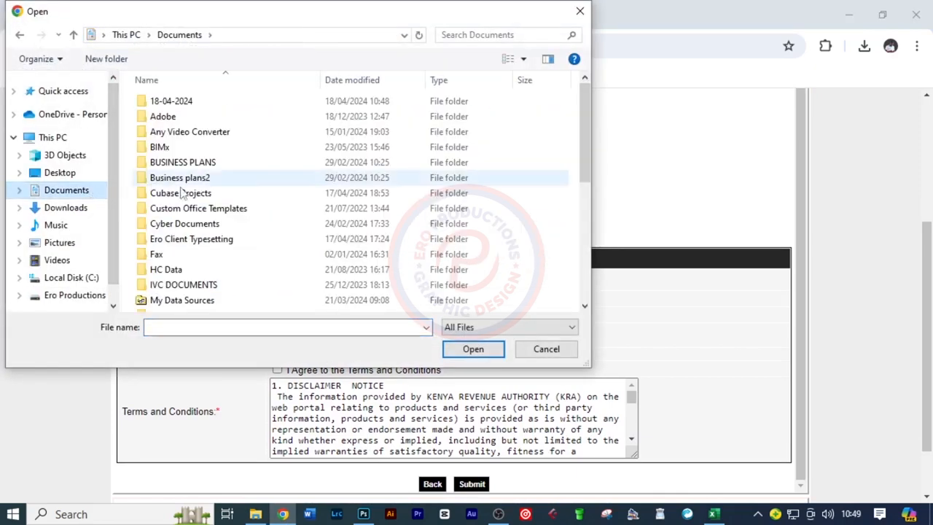
scroll("down", 3)
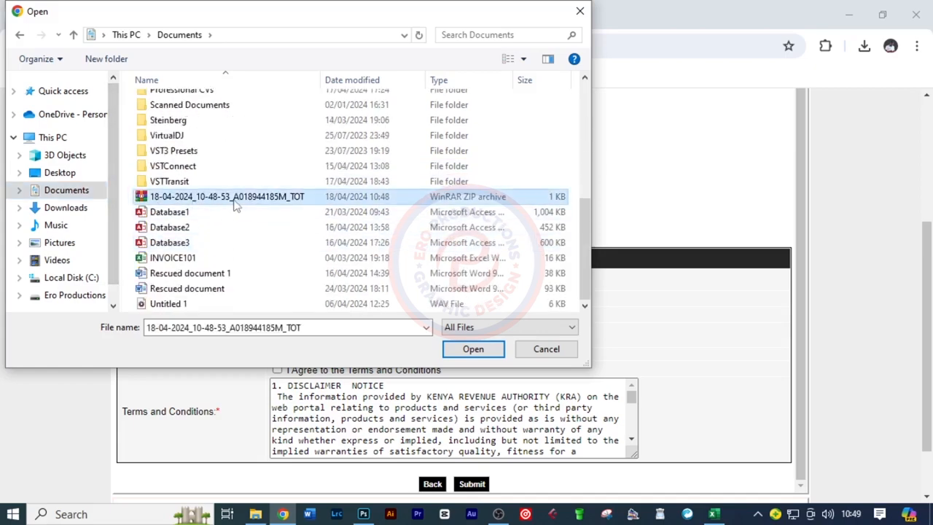
left_click(472, 348)
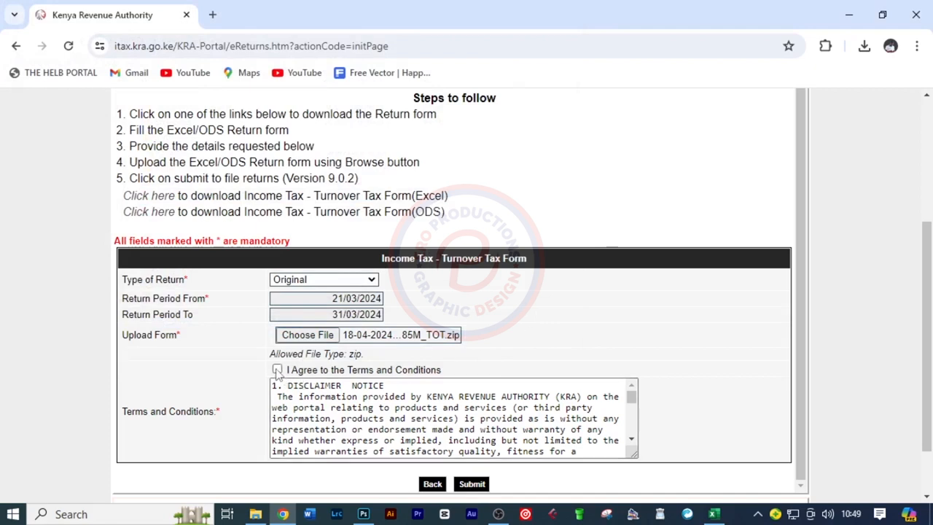
Agree to the terms and submit the return, confirming the upload
left_click(277, 370)
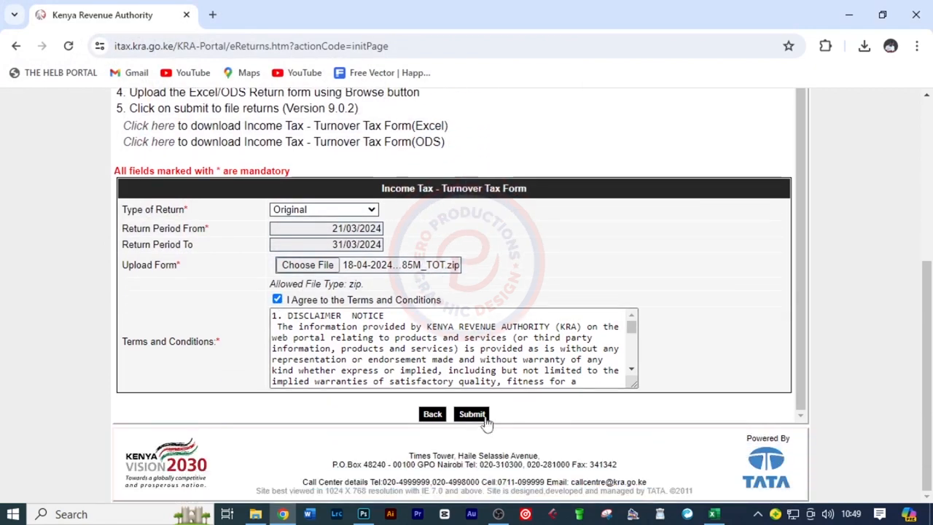
left_click(472, 414)
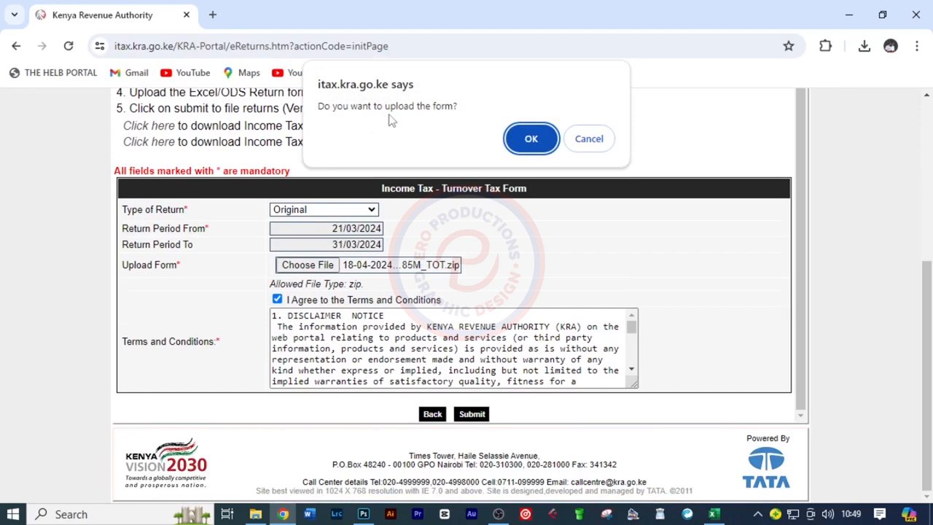
left_click(531, 138)
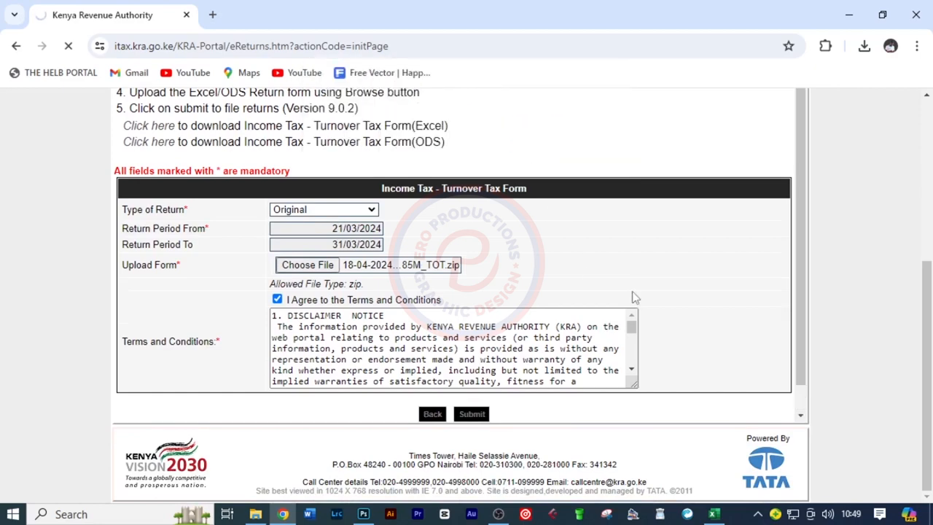
left_click(470, 414)
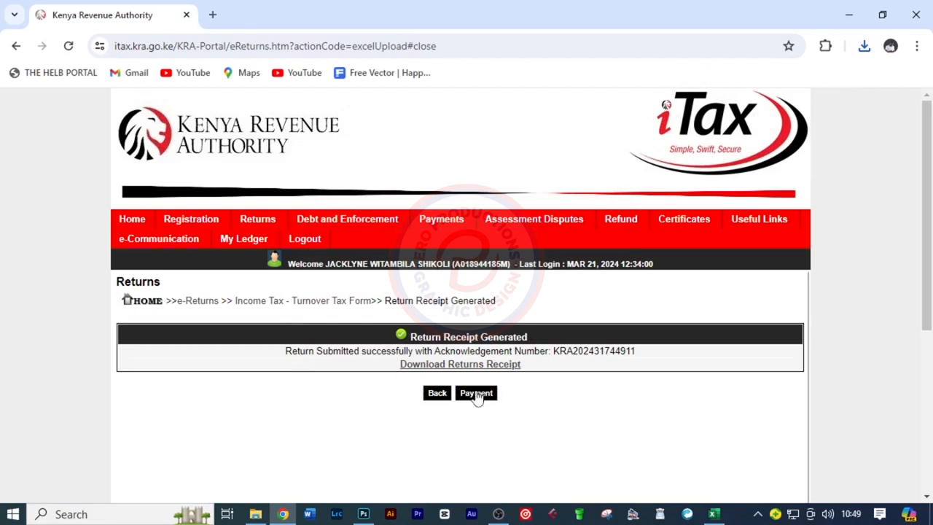
Proceed from the return receipt to the e-Payment registration form
left_click(475, 393)
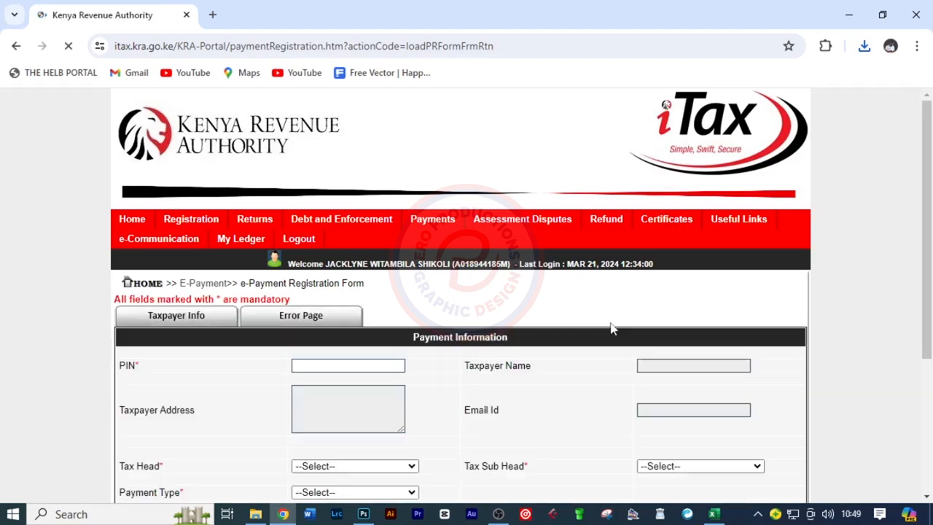
Review the liability details: principal tax 751.80 and 752 Ksh to be paid for March 2024
left_click(354, 466)
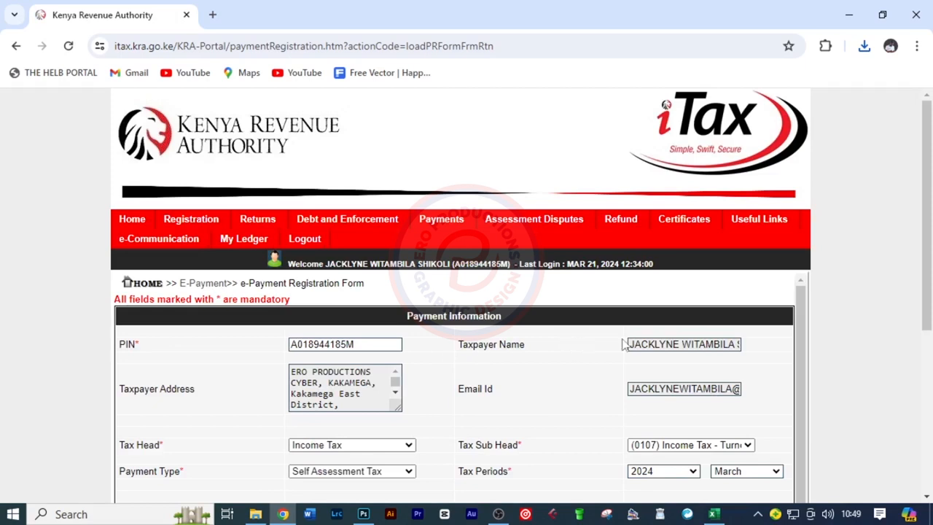
scroll("down", 3)
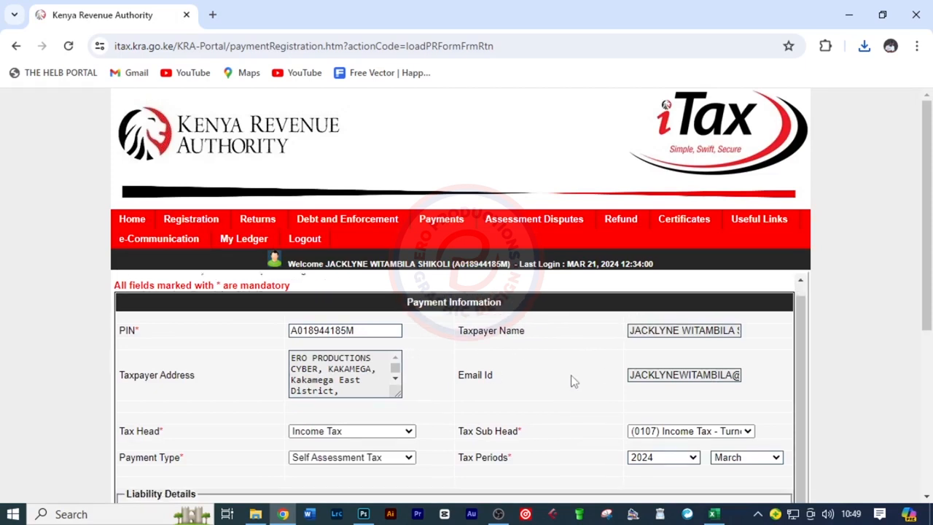
scroll("down", 3)
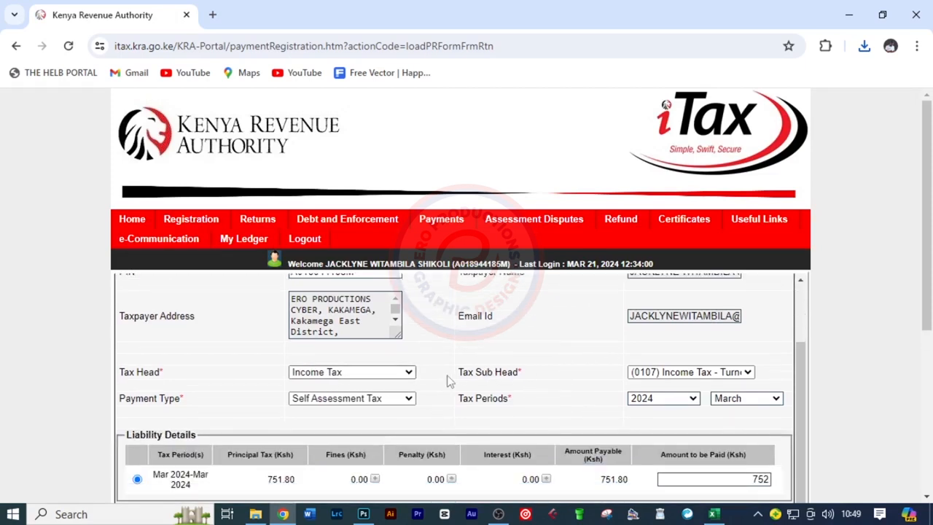
left_click(352, 372)
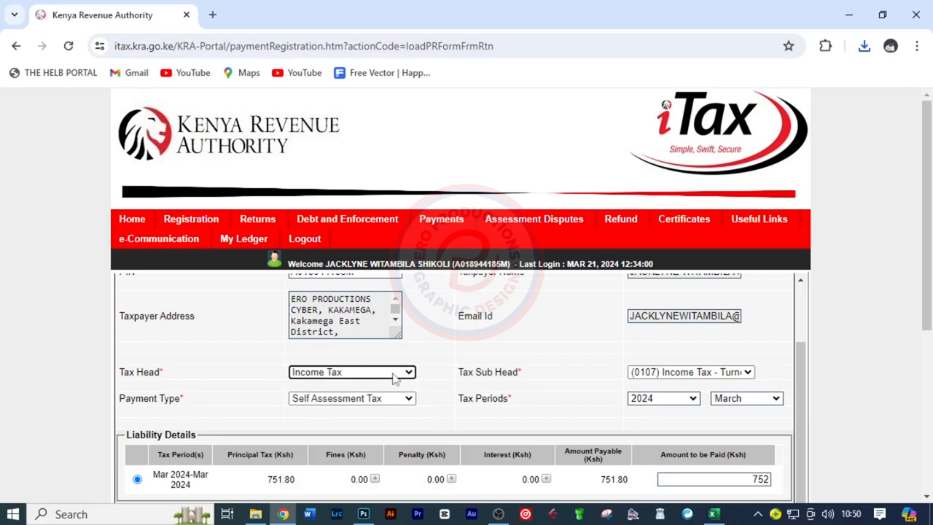
mouse_move(542, 361)
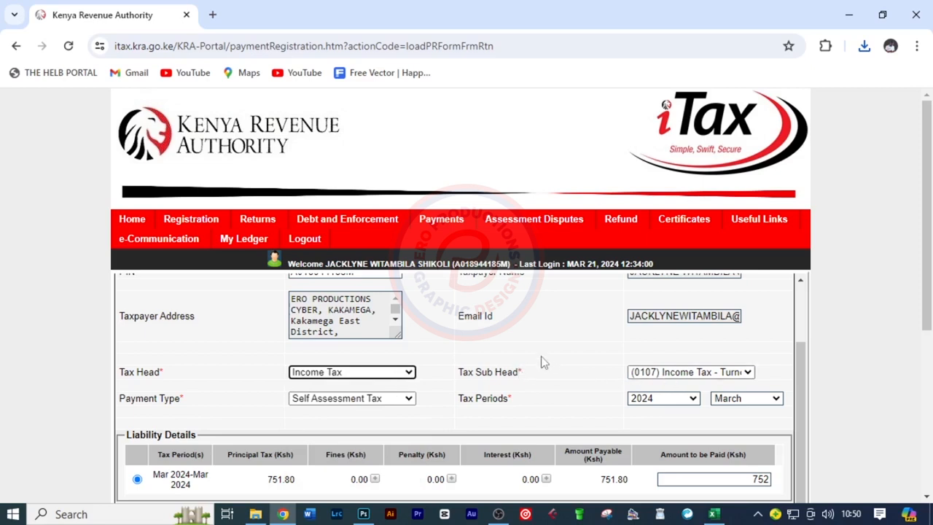
scroll("down", 3)
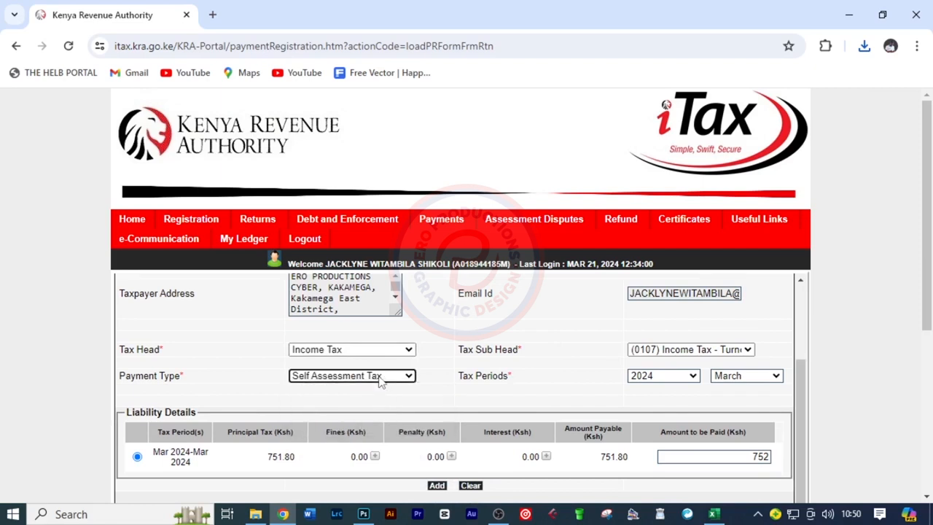
mouse_move(569, 378)
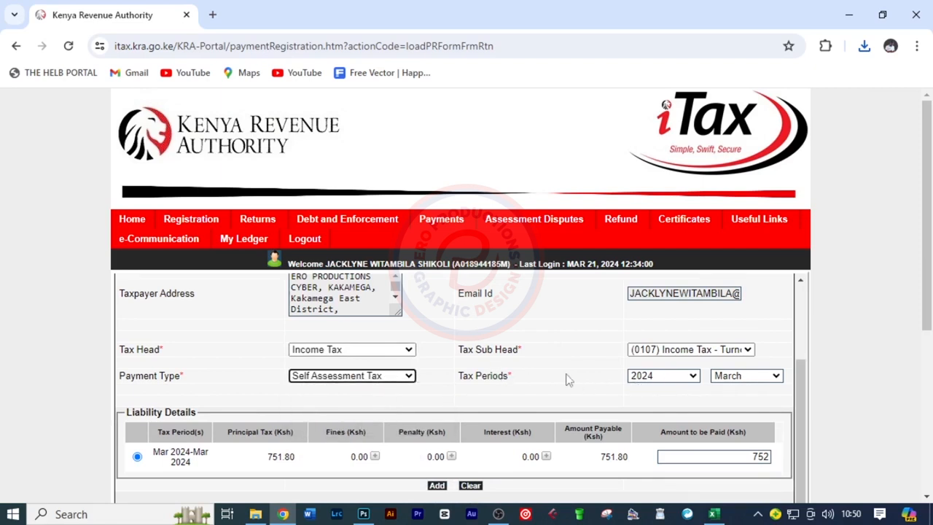
scroll("down", 3)
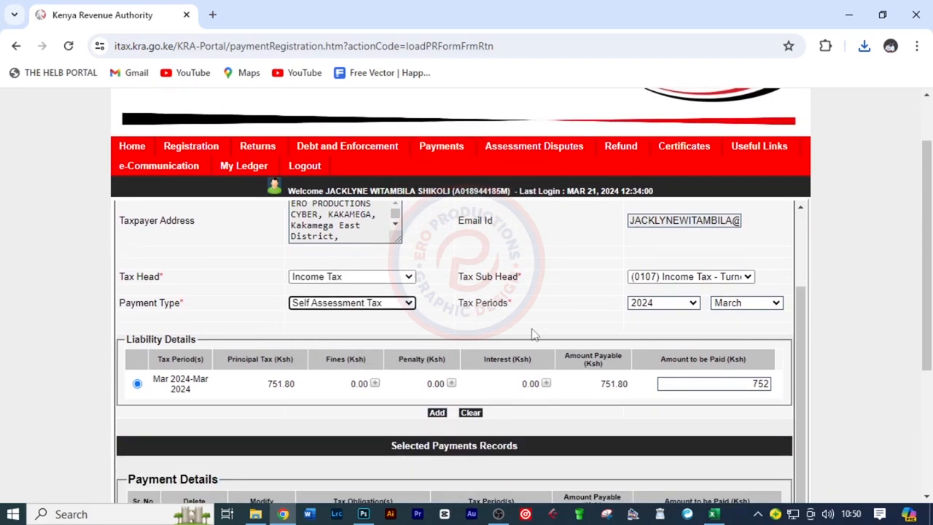
double_click(280, 385)
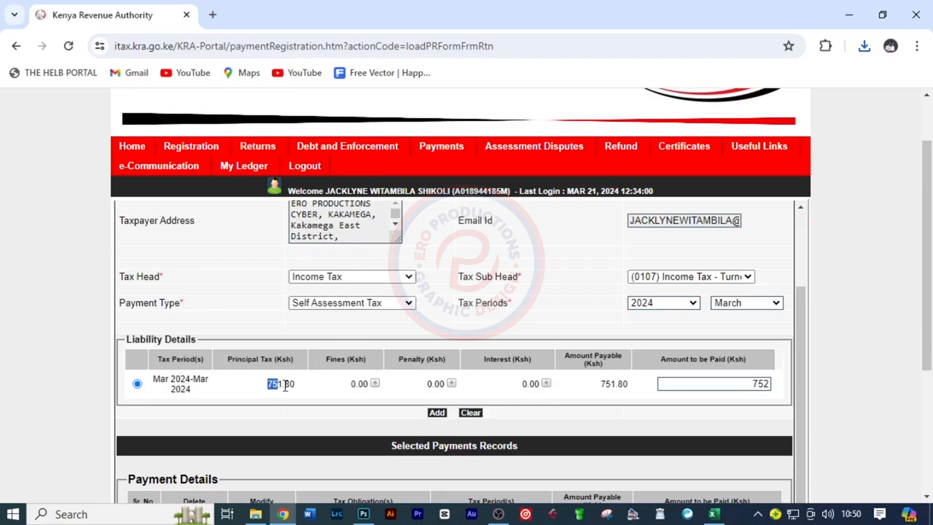
double_click(280, 384)
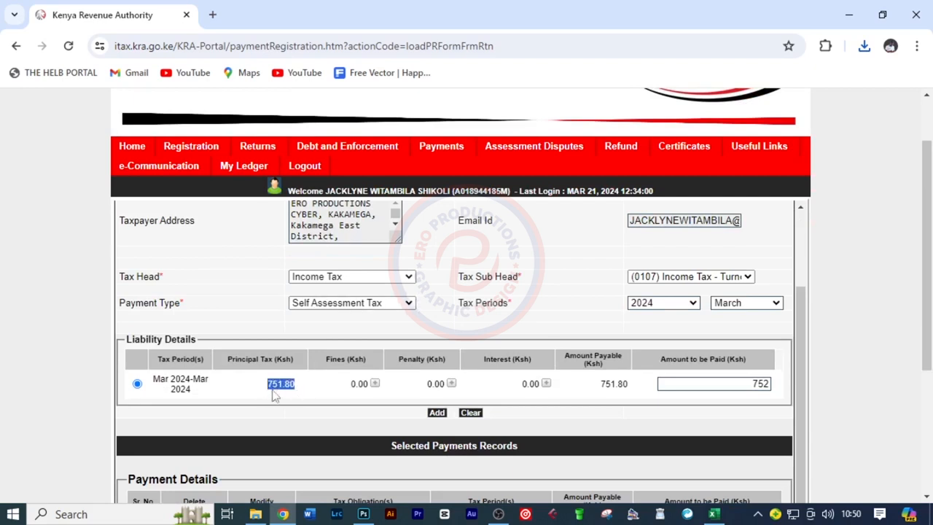
mouse_move(569, 399)
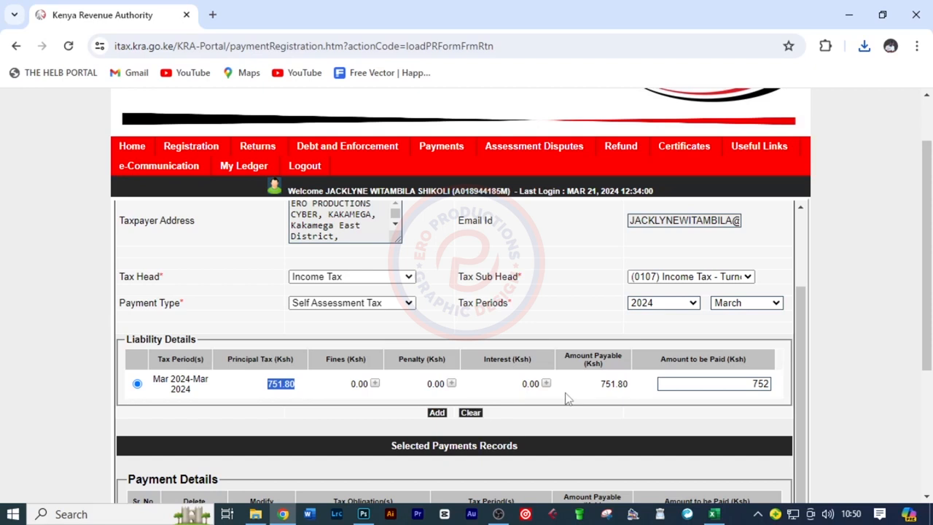
scroll("down", 3)
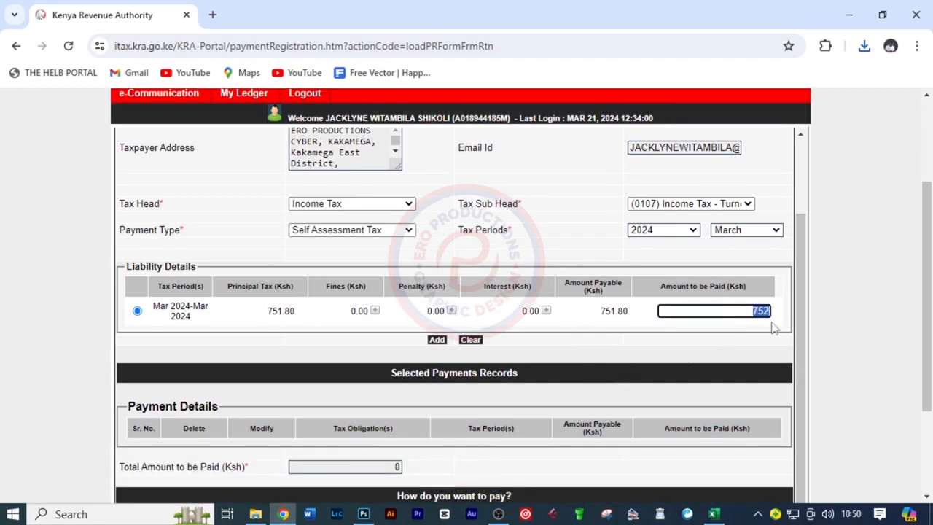
scroll("down", 3)
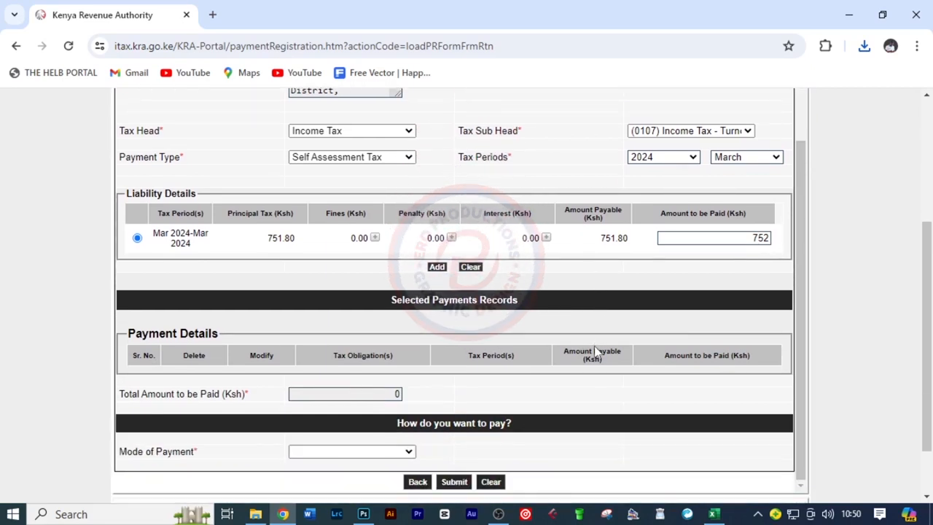
mouse_move(134, 402)
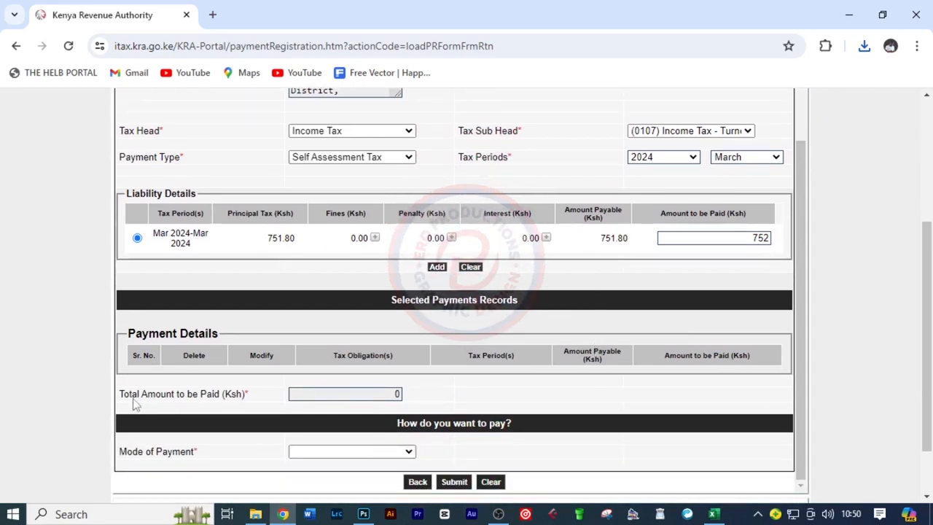
left_click(343, 393)
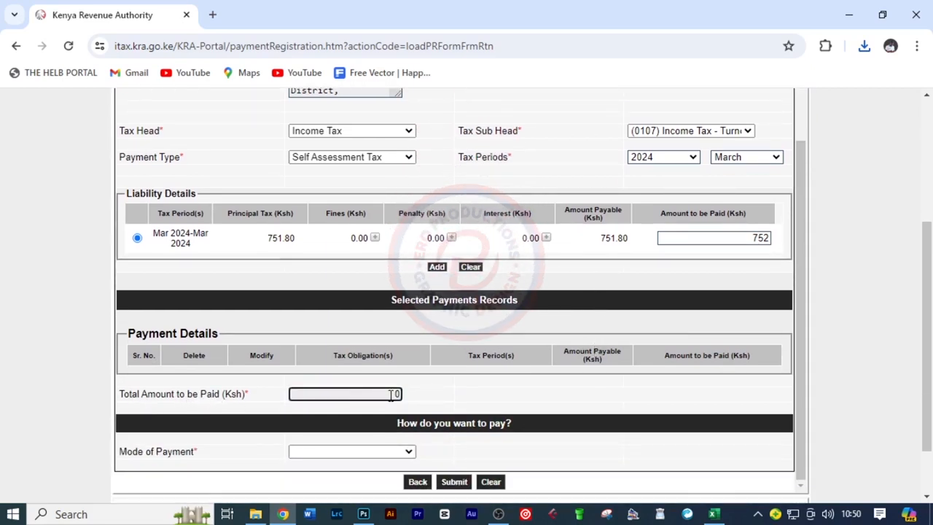
Choose Other Payment Modes and attempt submission, dismissing the missing tax obligation warning
scroll("down", 3)
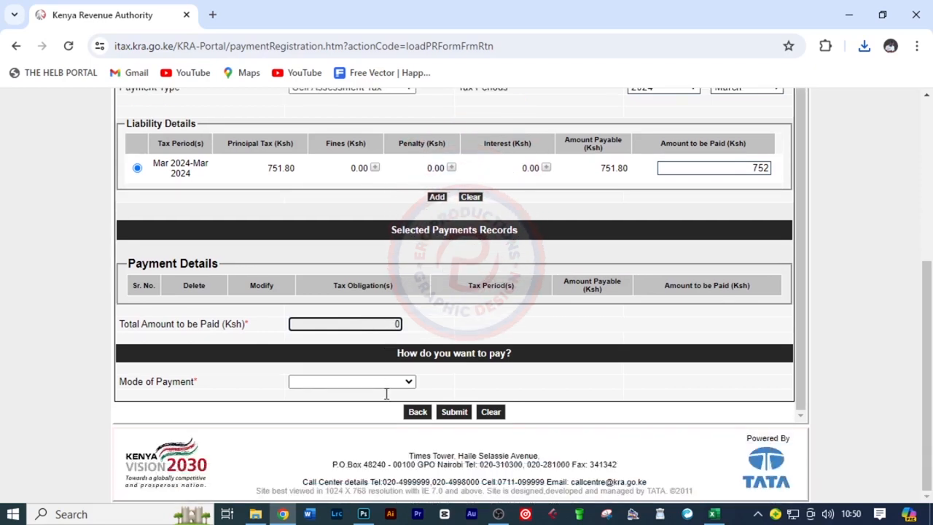
mouse_move(362, 397)
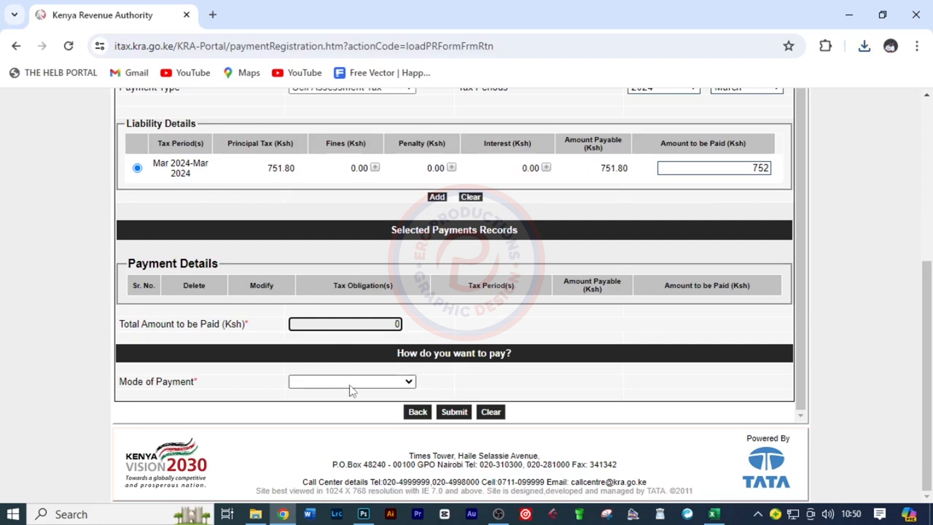
left_click(351, 382)
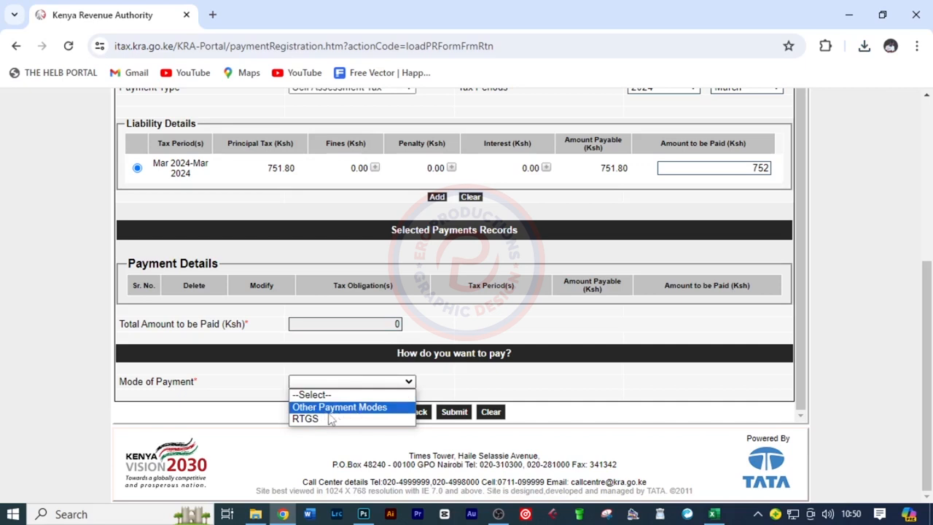
left_click(338, 407)
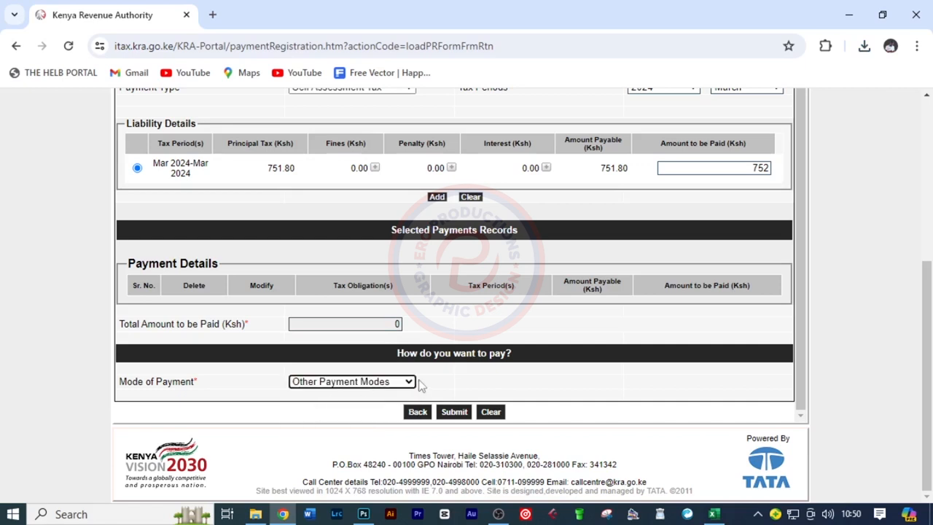
left_click(453, 411)
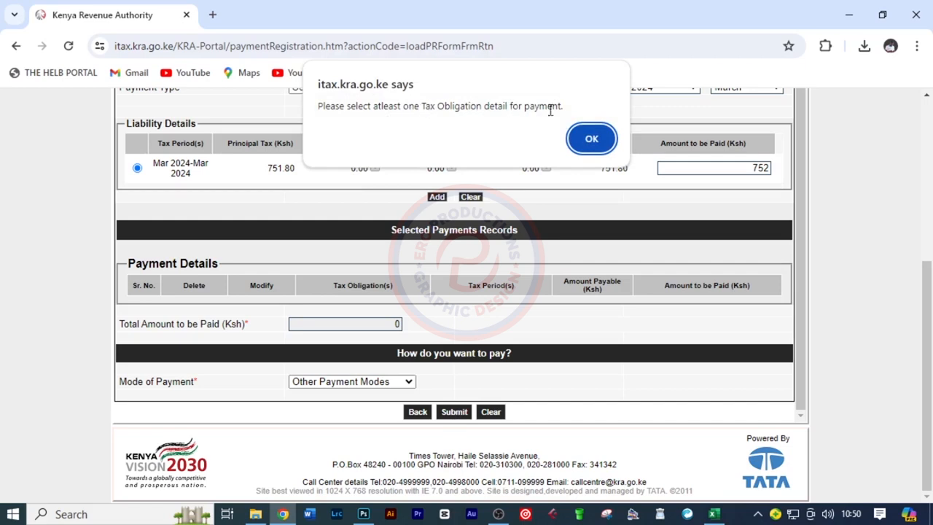
left_click(592, 139)
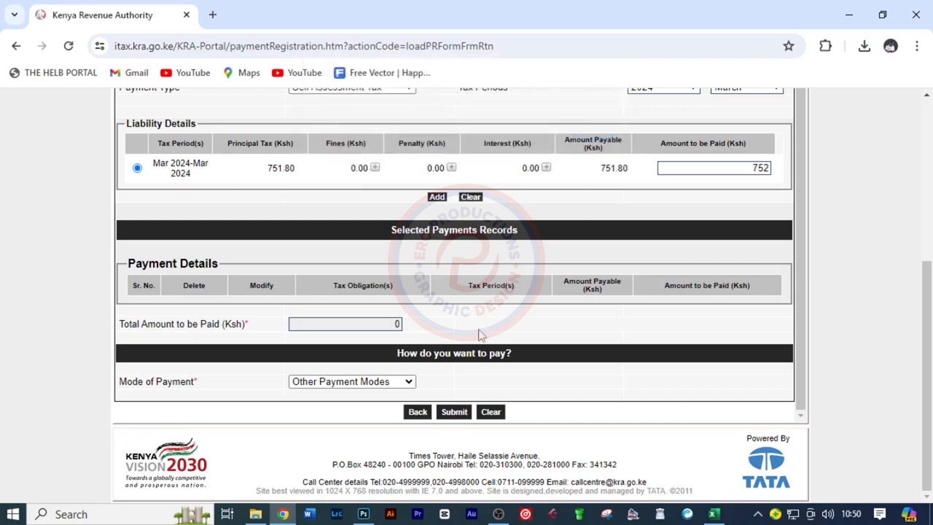
mouse_move(303, 314)
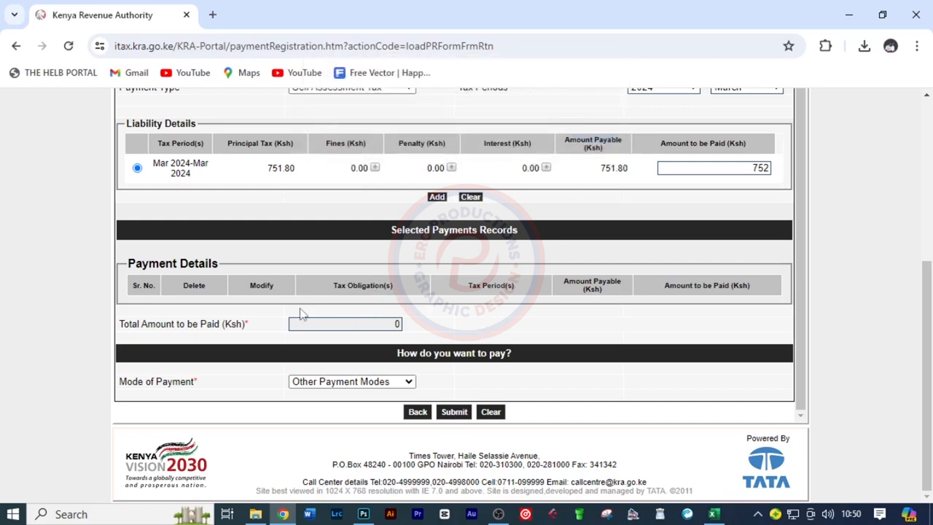
Add the March 2024 Turnover Tax liability of 752 Ksh to the payment records
scroll("up", 3)
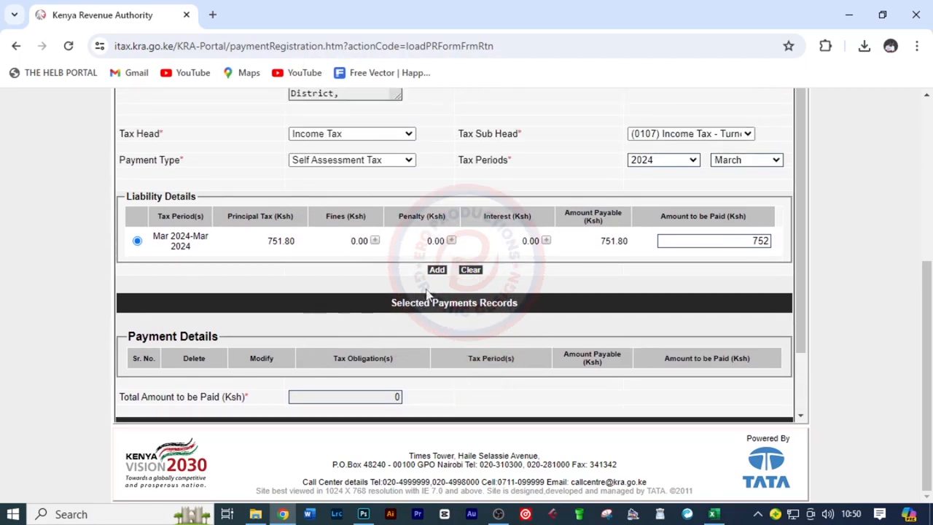
mouse_move(365, 367)
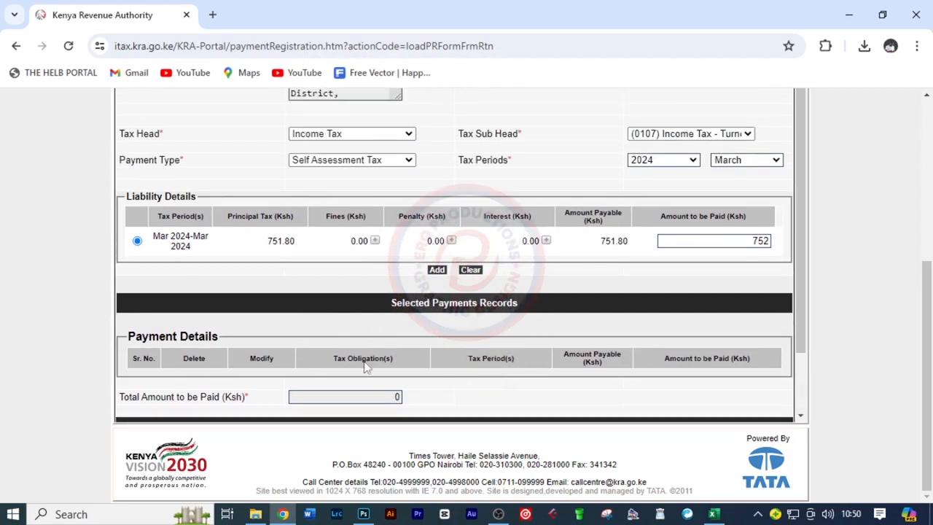
left_click(438, 268)
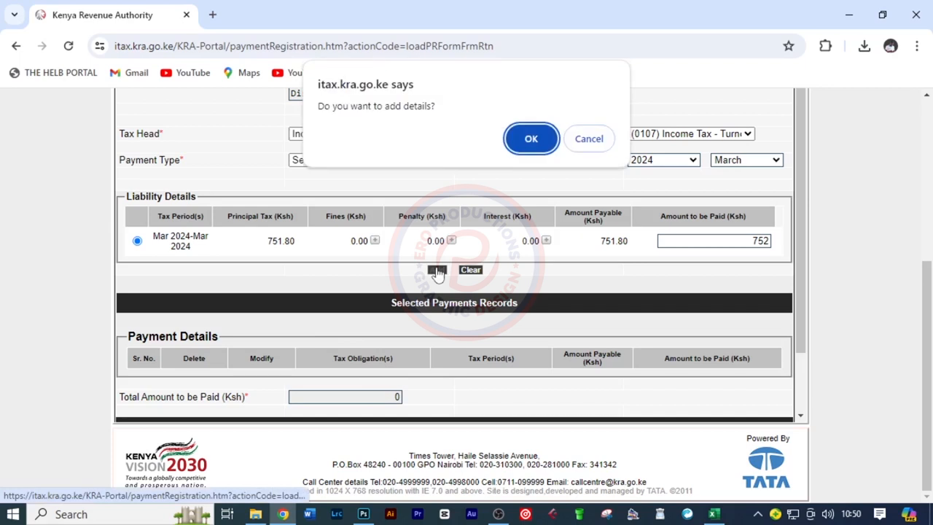
left_click(530, 138)
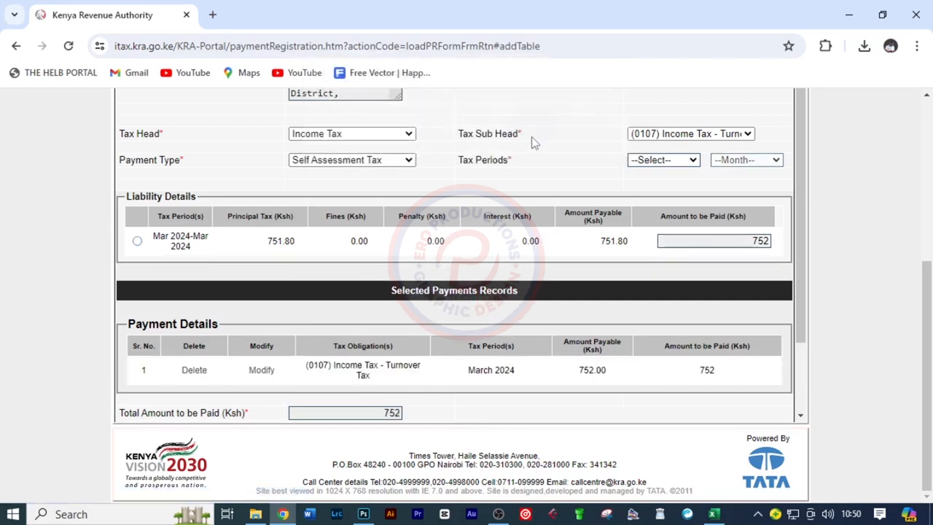
mouse_move(240, 367)
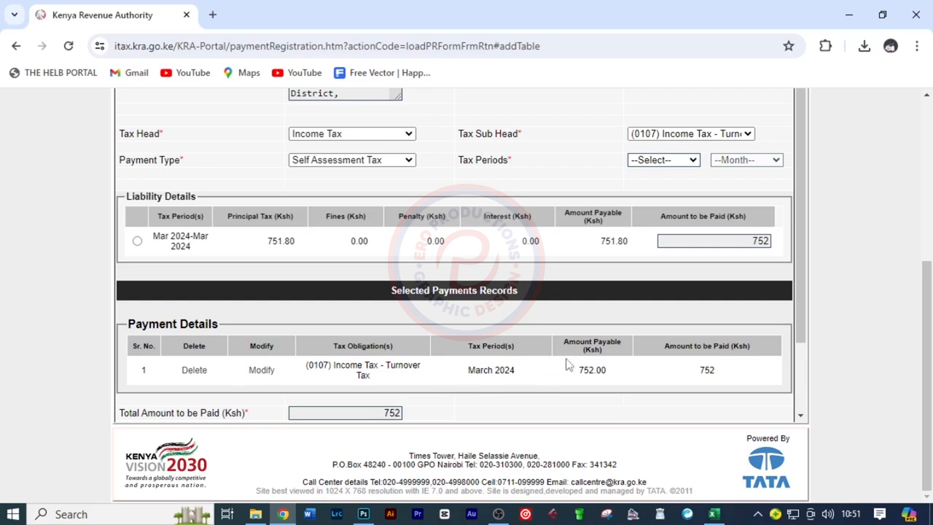
Keep Other Payment Modes and submit the payment registration, confirming it
scroll("down", 3)
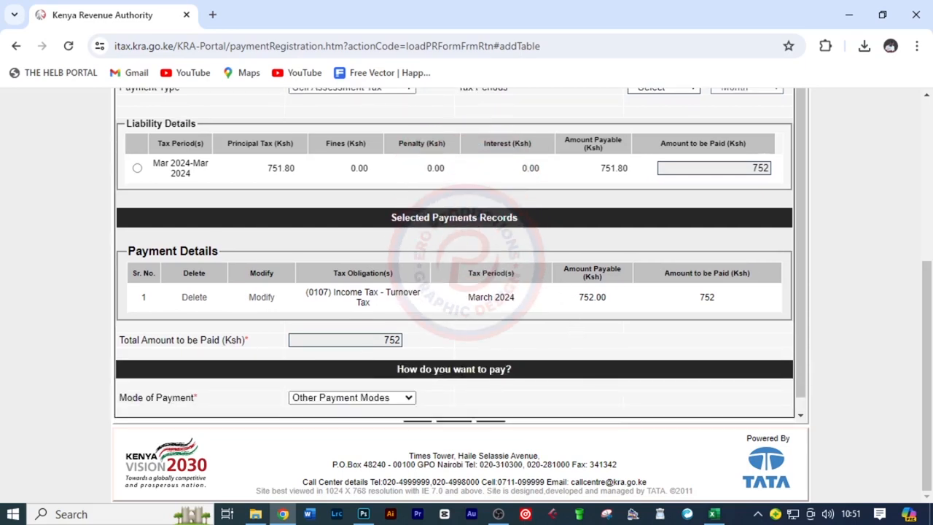
scroll("down", 3)
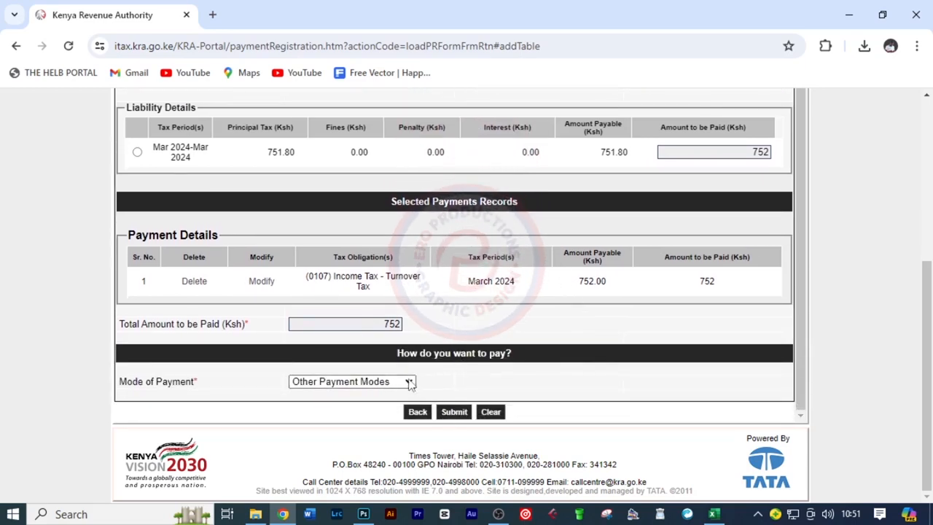
left_click(453, 410)
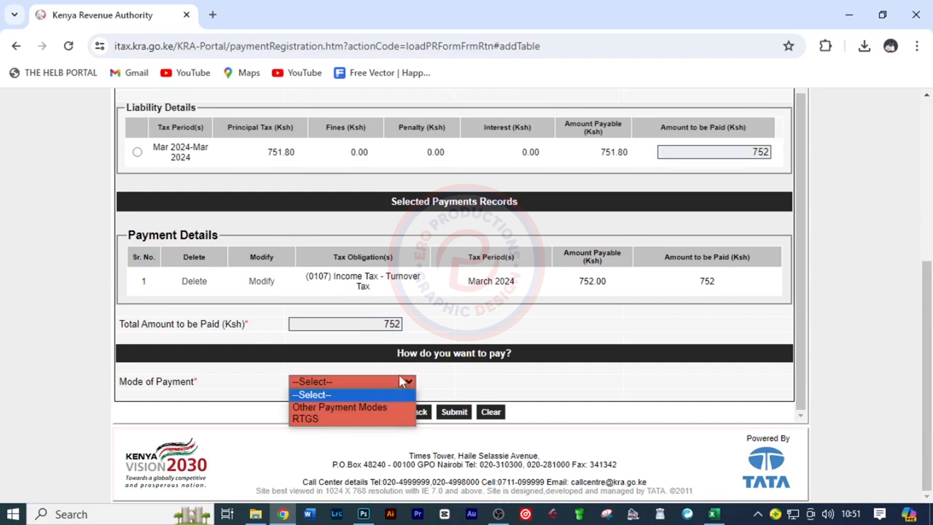
left_click(338, 406)
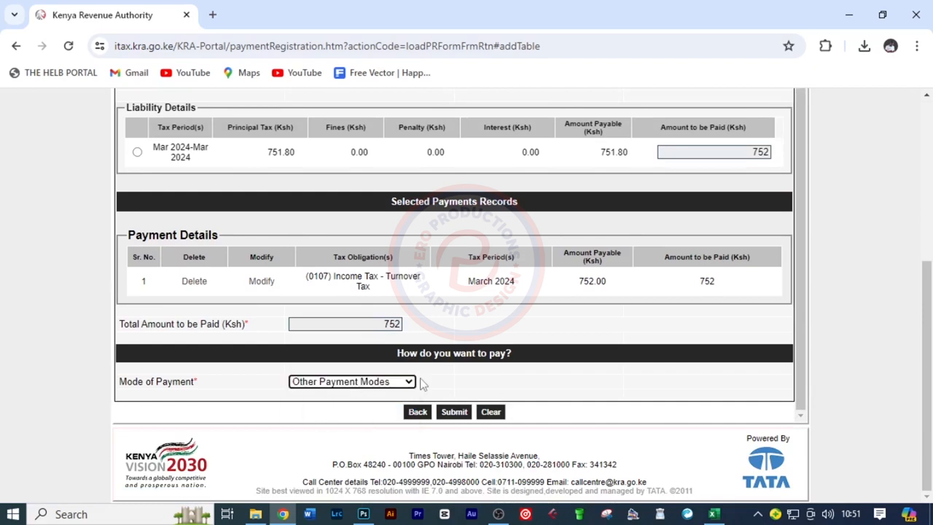
left_click(453, 411)
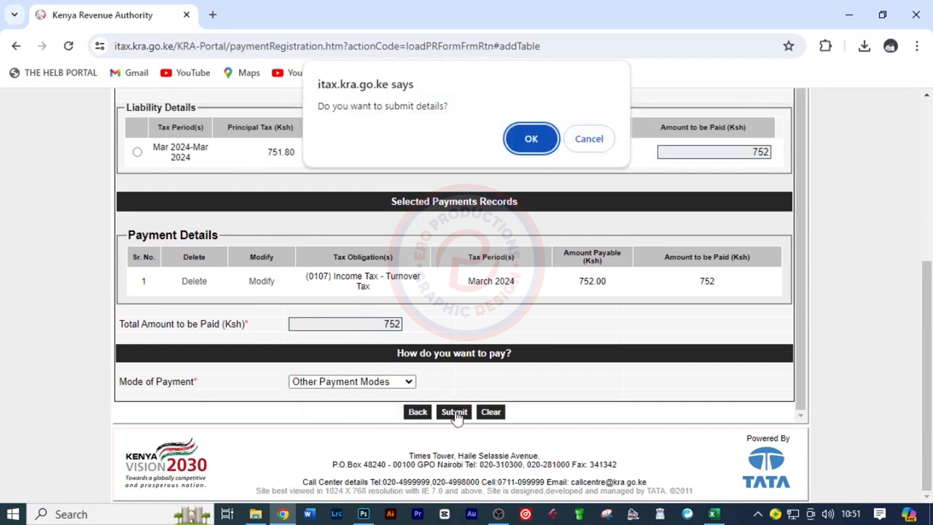
left_click(530, 138)
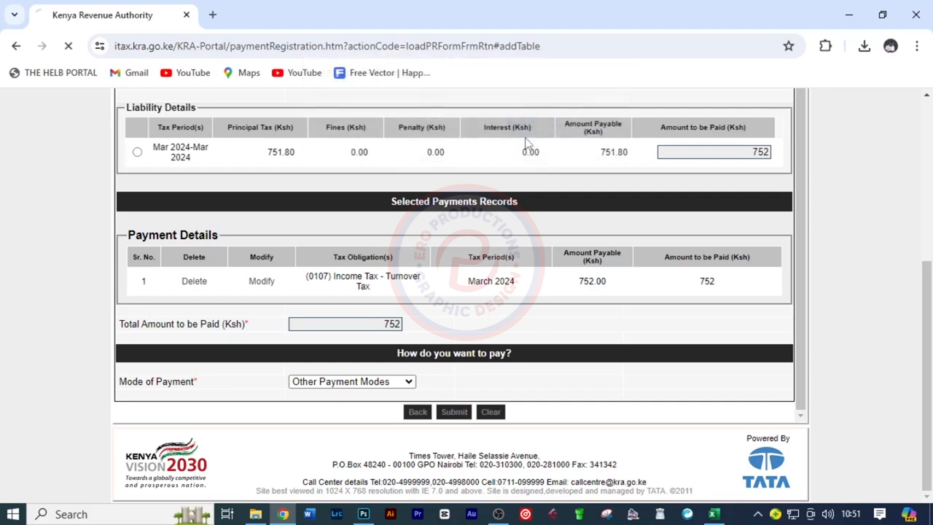
left_click(453, 411)
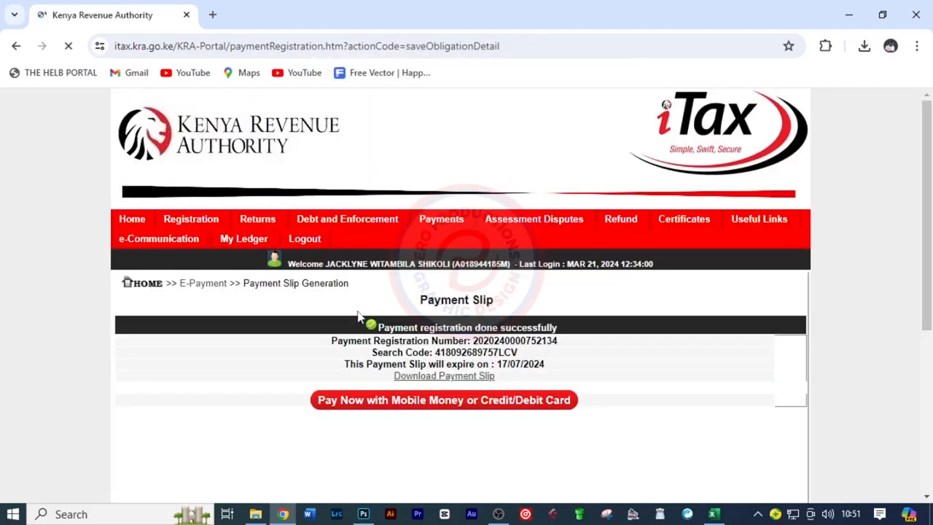
mouse_move(587, 362)
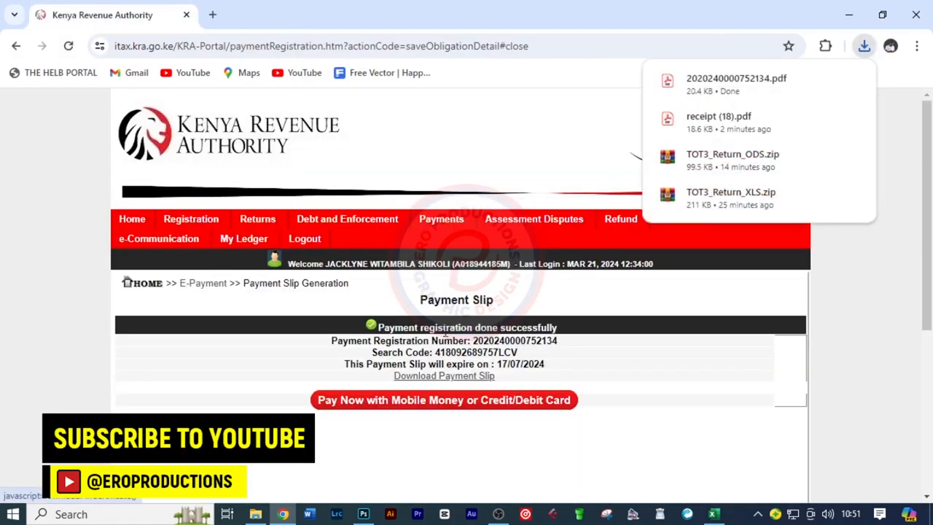
left_click(734, 78)
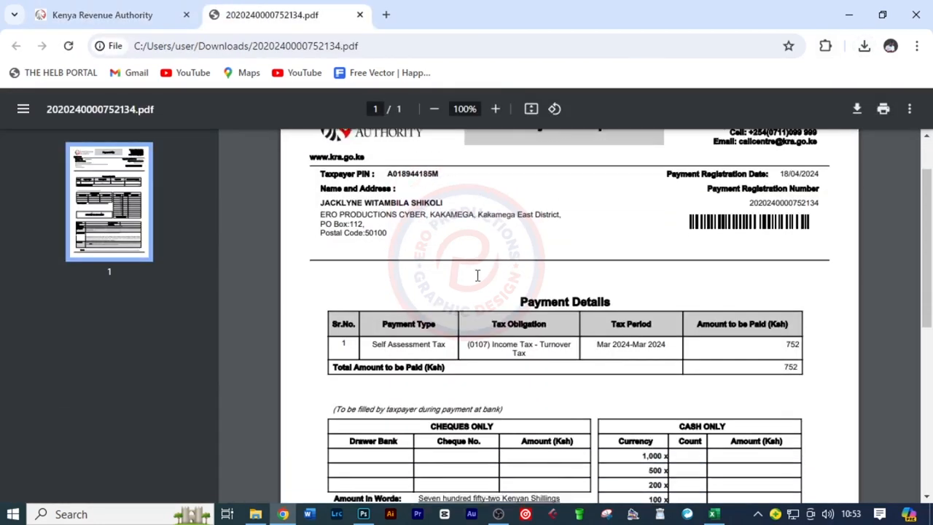
Scroll the payment slip down to the M-Pesa paybill instructions and partner banks
scroll("down", 3)
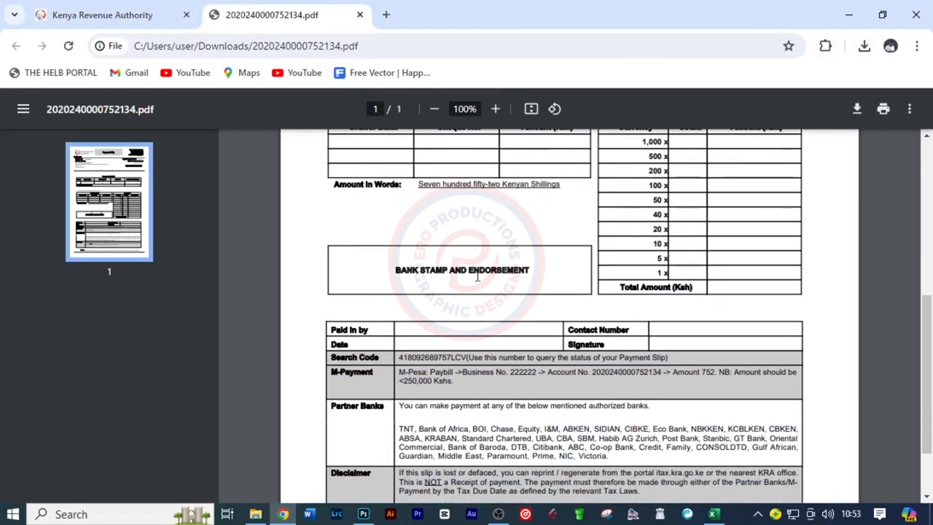
scroll("down", 3)
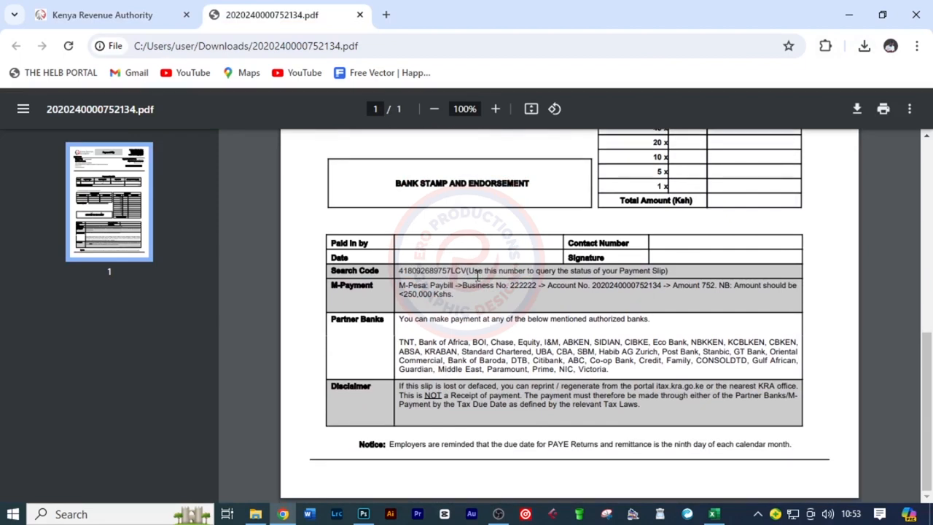
mouse_move(596, 289)
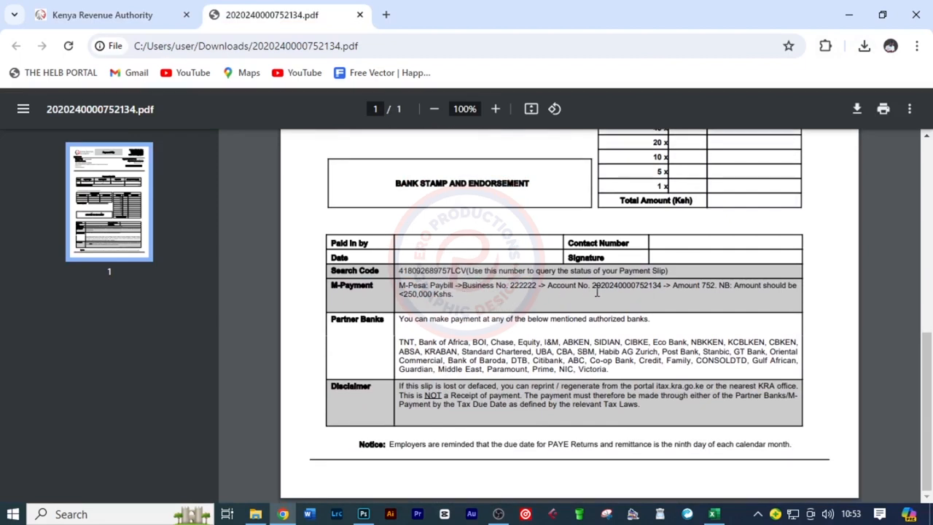
mouse_move(764, 290)
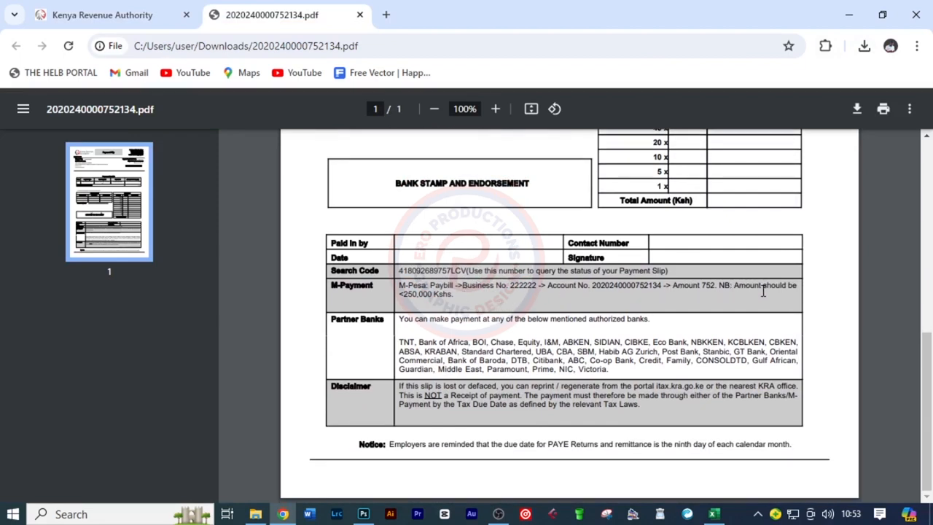
mouse_move(542, 309)
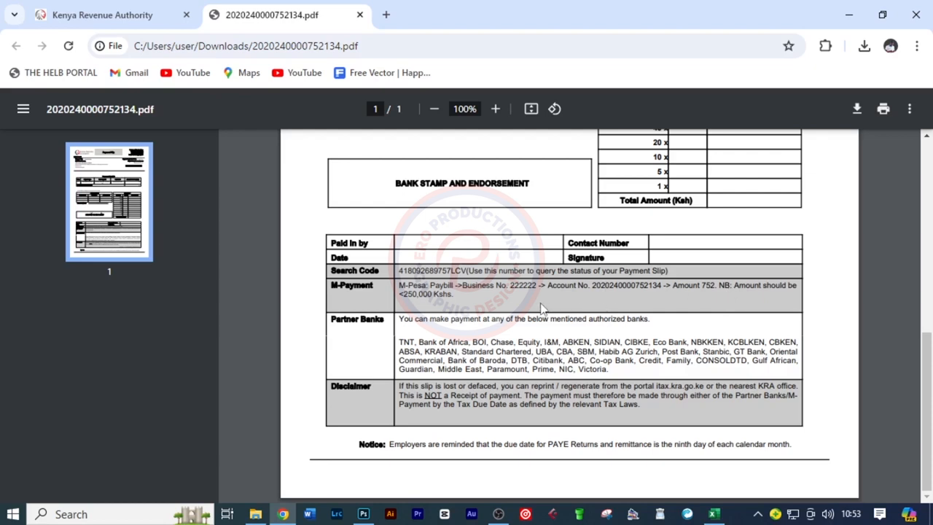
mouse_move(598, 290)
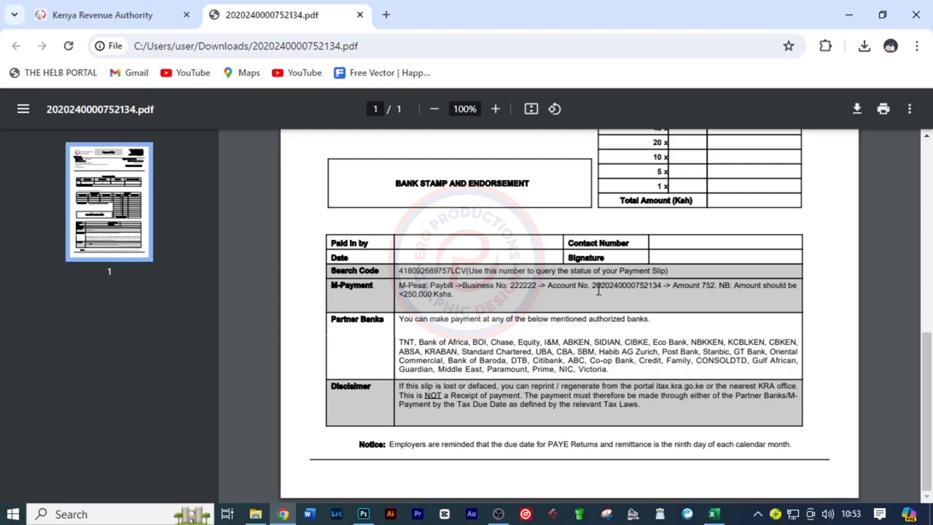
mouse_move(420, 323)
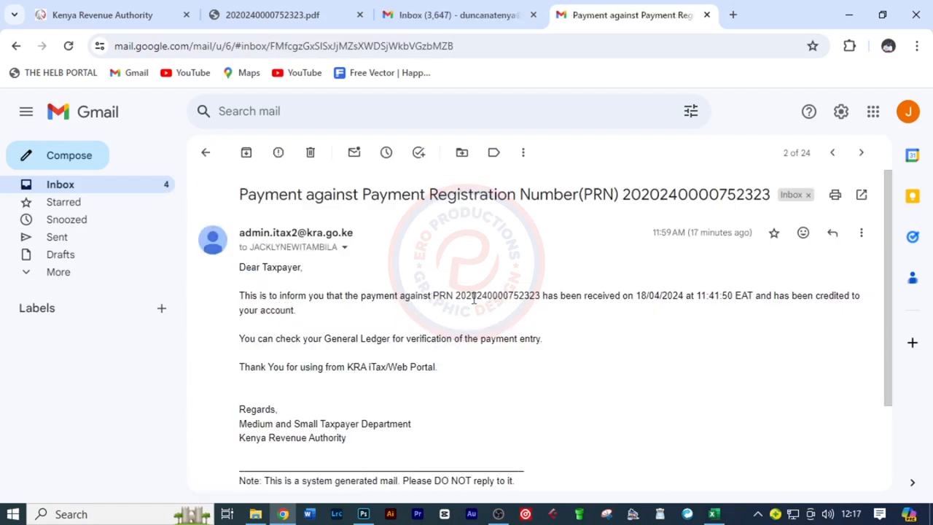
Highlight the 18/04/2024 received date and time and the General Ledger sentence in the KRA email
left_click_drag(553, 294, 688, 295)
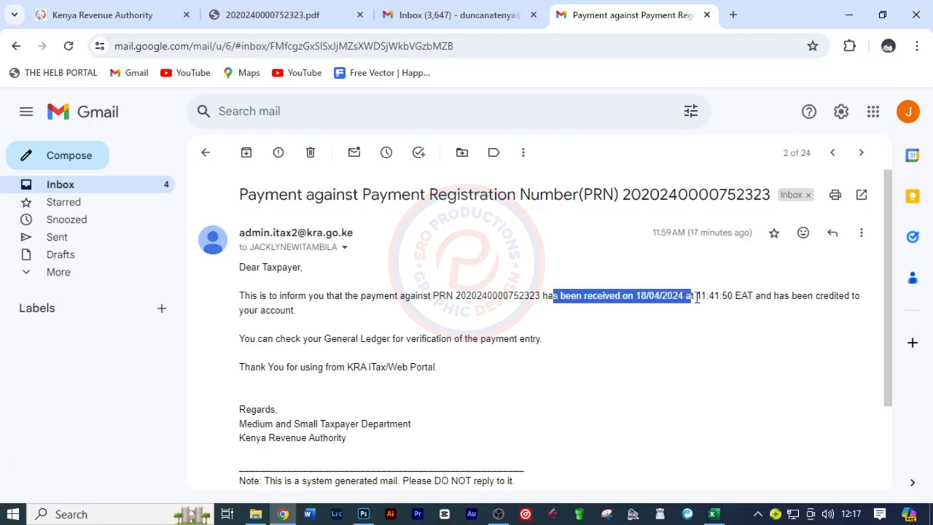
left_click_drag(685, 296, 755, 295)
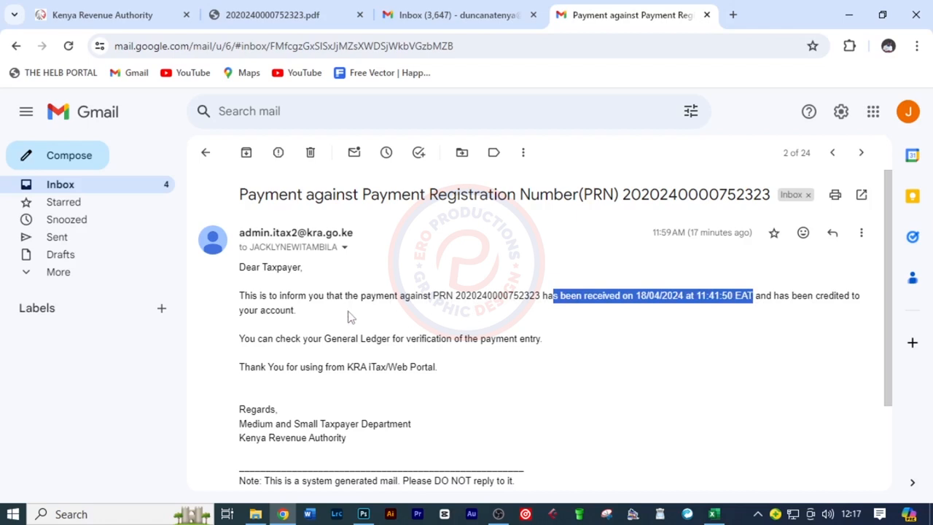
left_click_drag(239, 338, 517, 338)
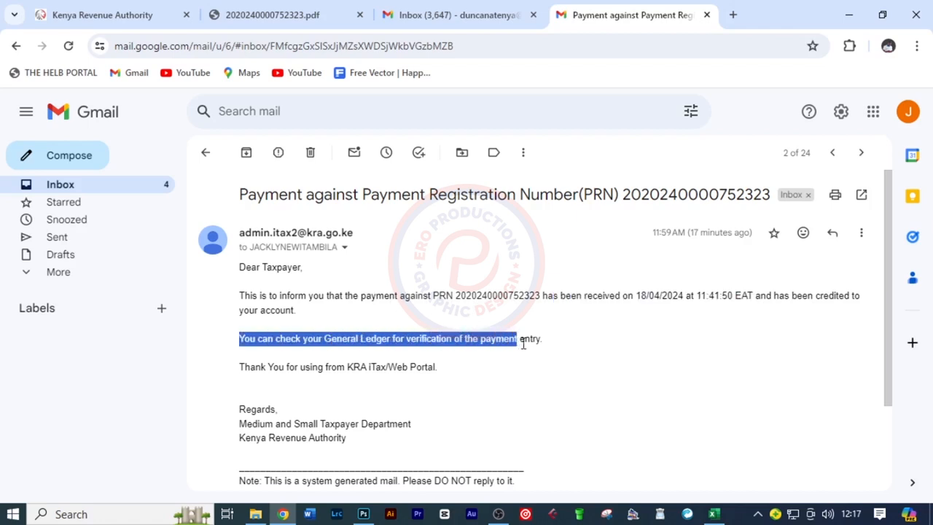